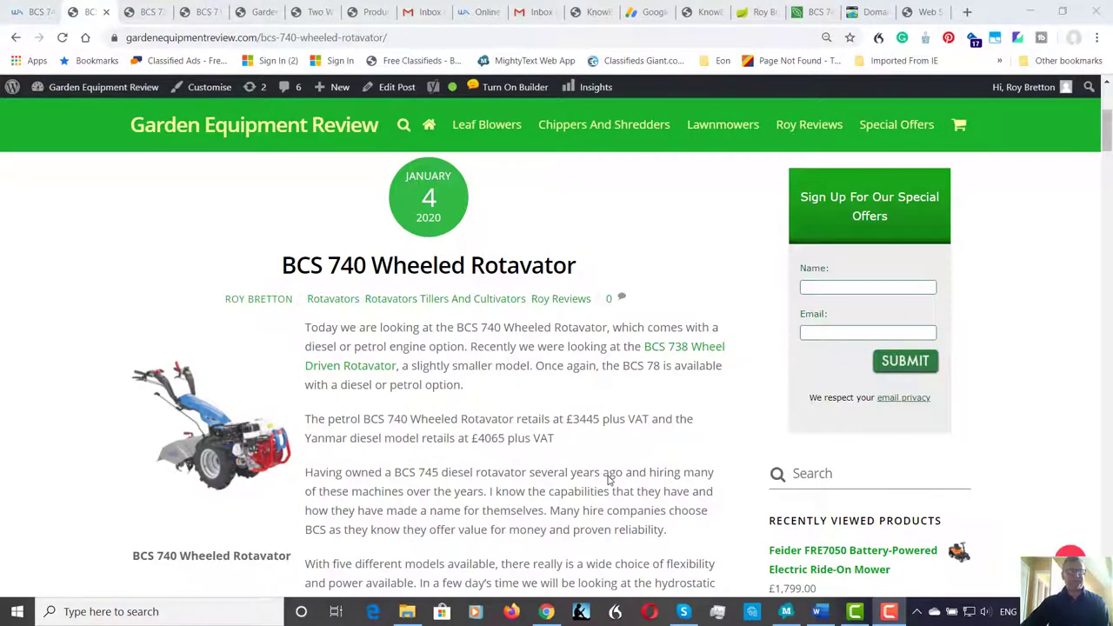
pyautogui.moveTo(572, 461)
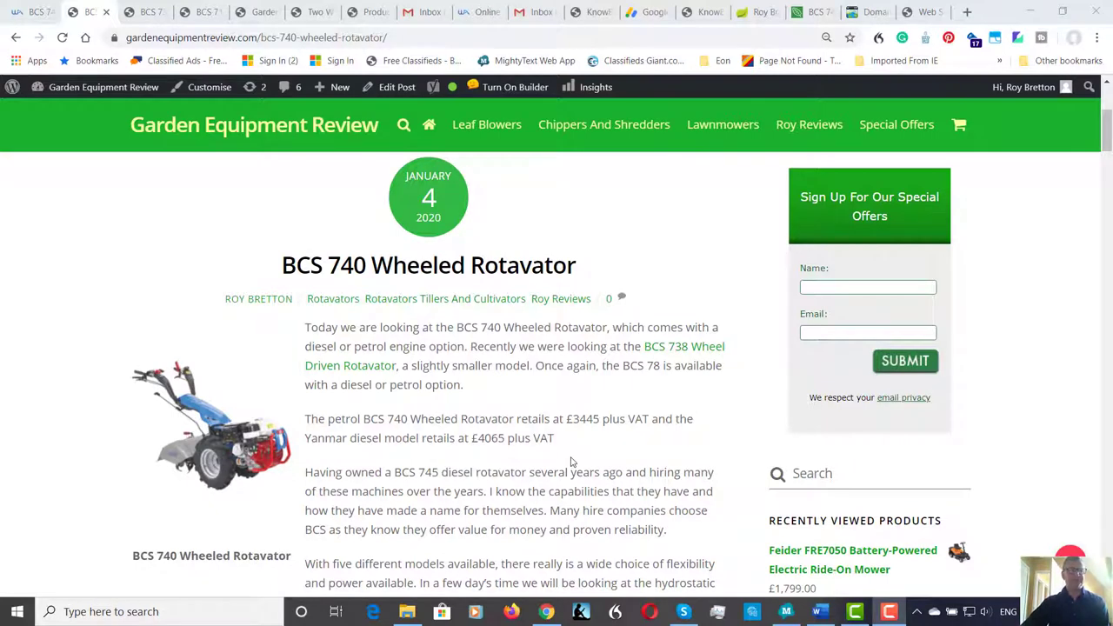
pyautogui.moveTo(560, 404)
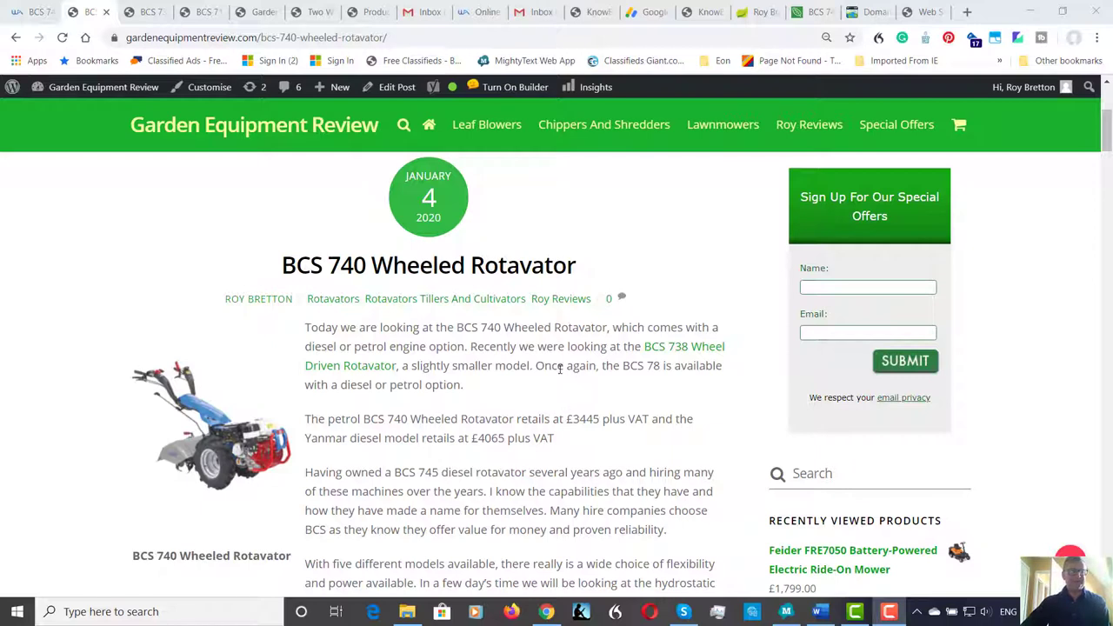
pyautogui.moveTo(554, 346)
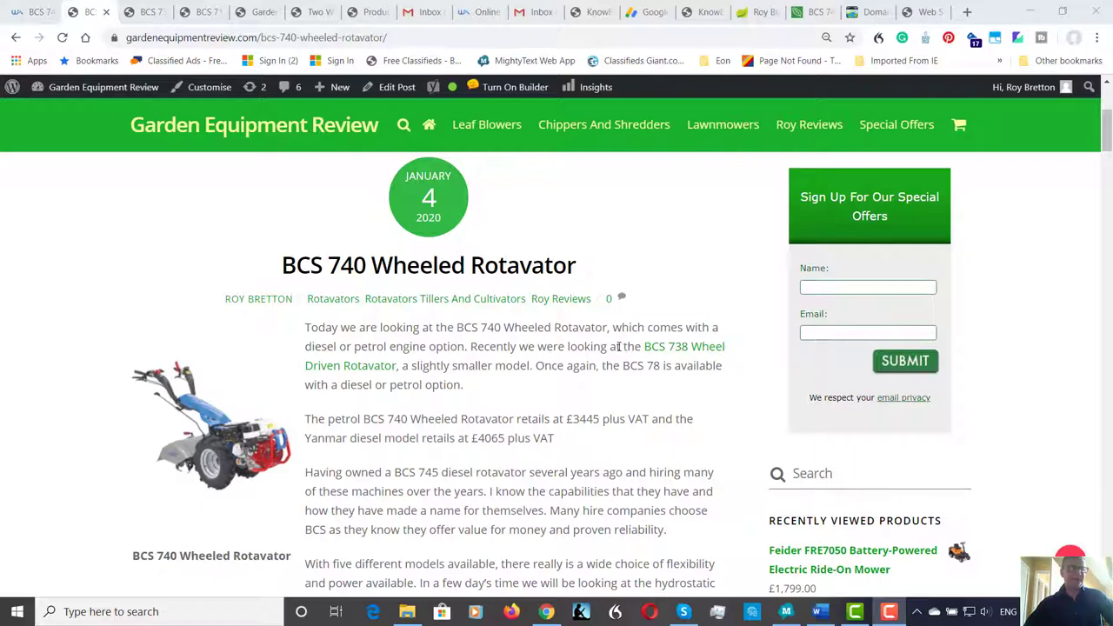
# Open the linked BCS 738 review, then read the BCS 740 post down to Attachments.
pyautogui.click(684, 346)
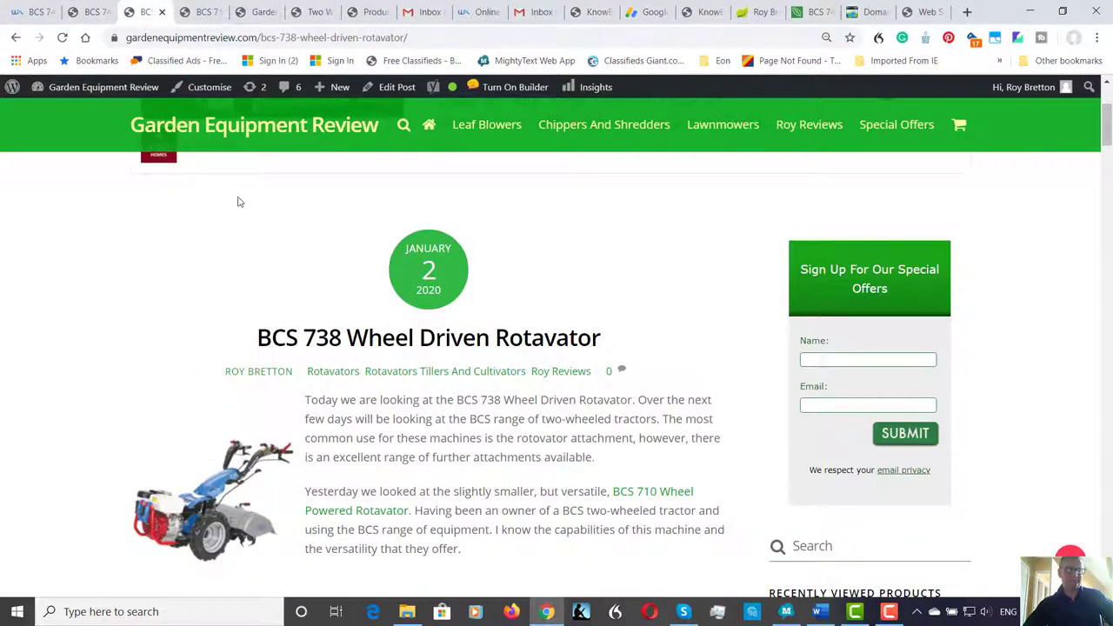
pyautogui.moveTo(257, 255)
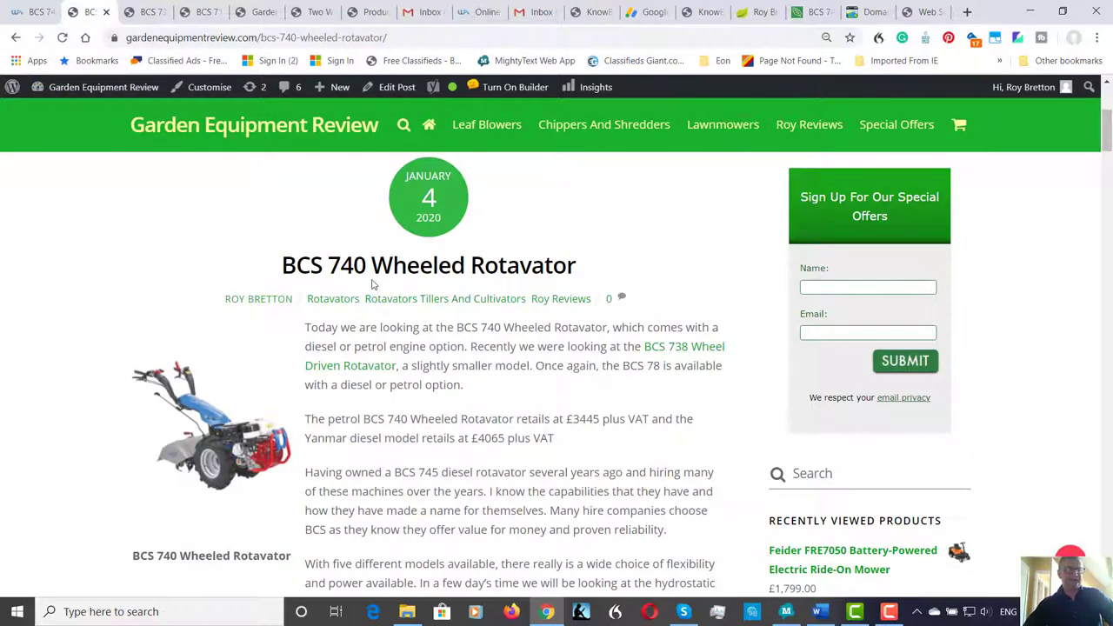
pyautogui.moveTo(500, 393)
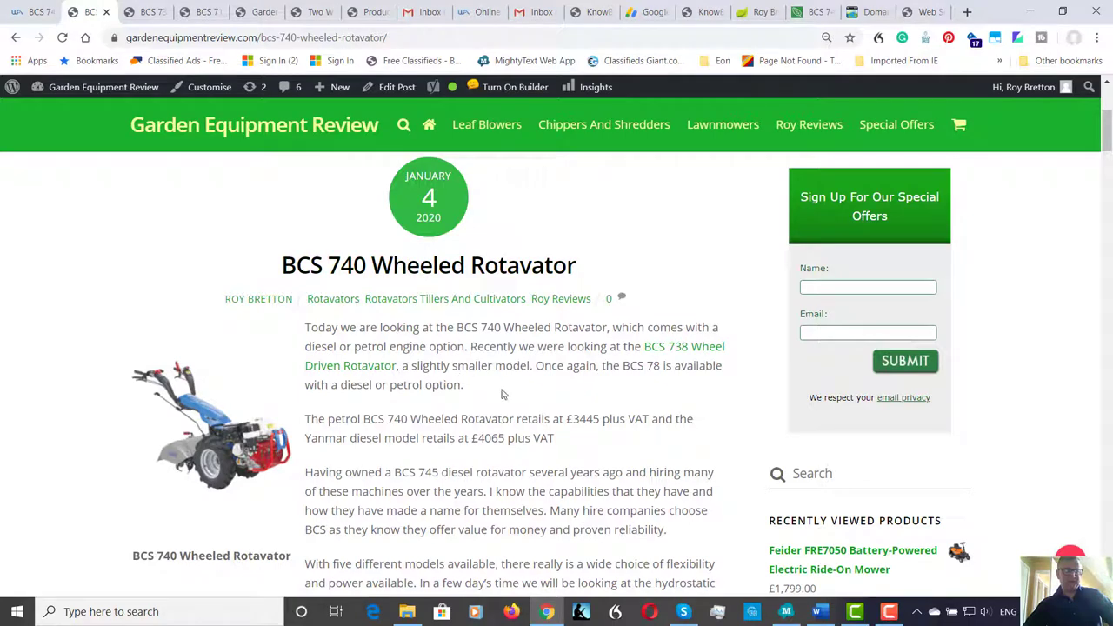
pyautogui.moveTo(510, 389)
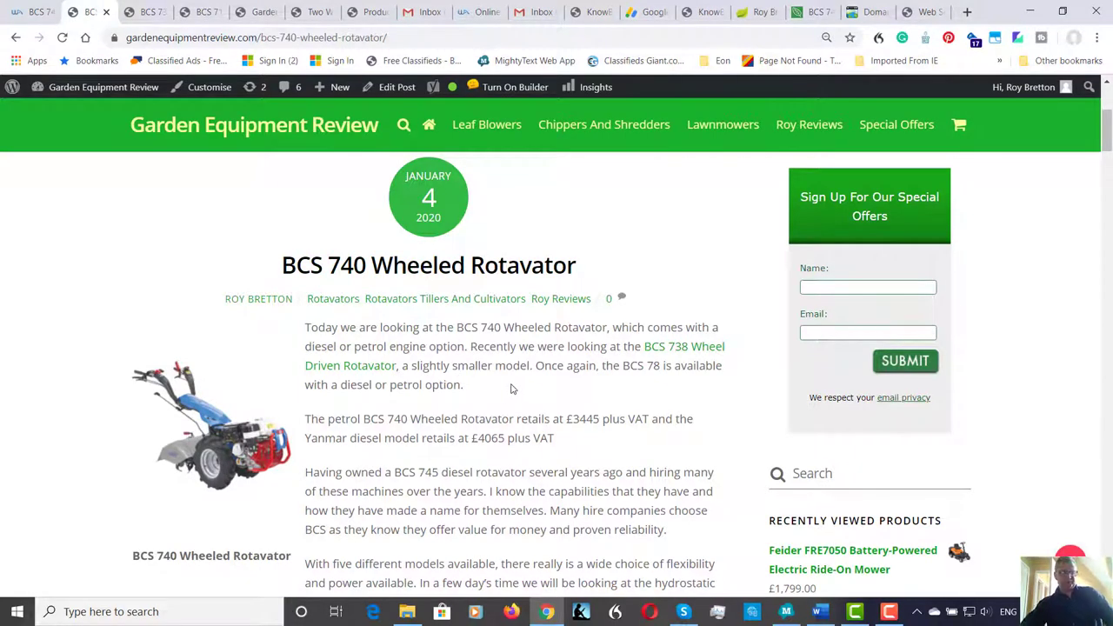
pyautogui.scroll(-3)
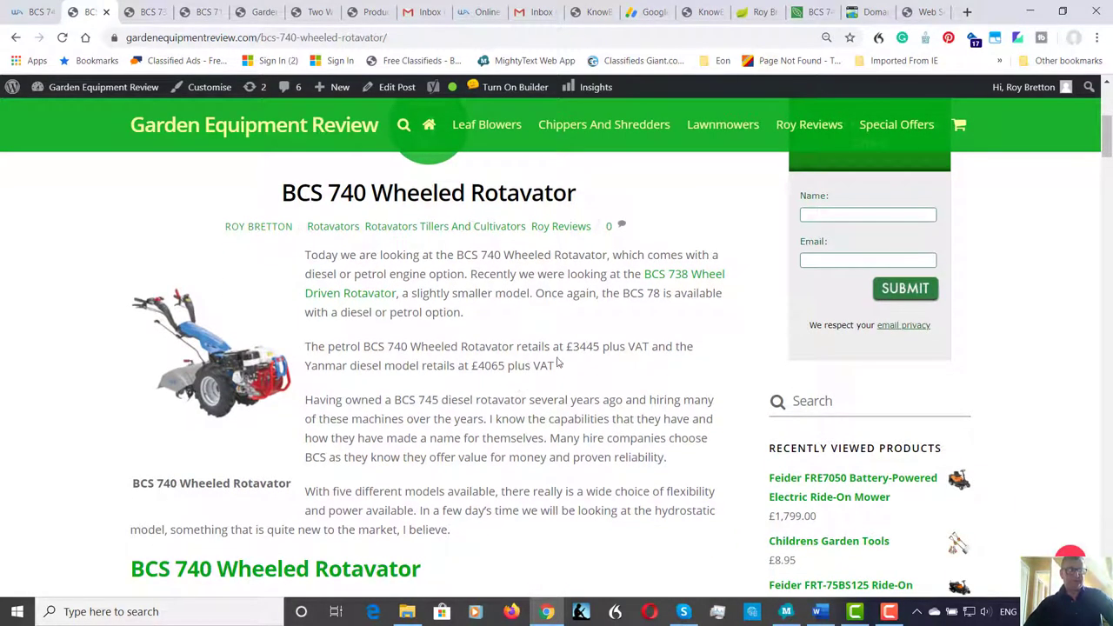
pyautogui.moveTo(583, 363)
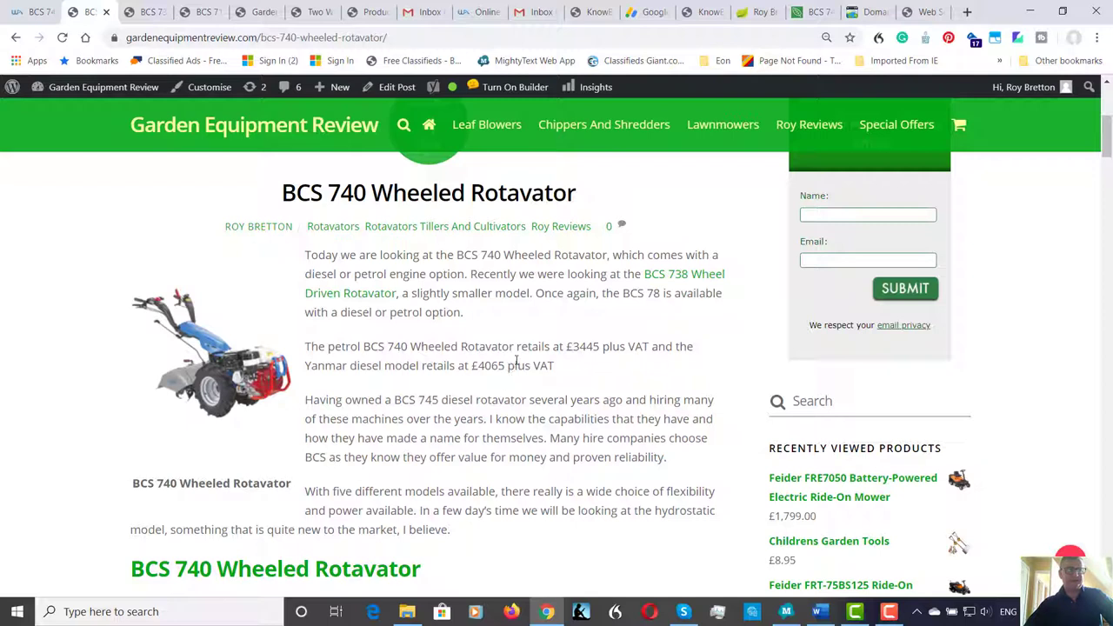
pyautogui.moveTo(508, 380)
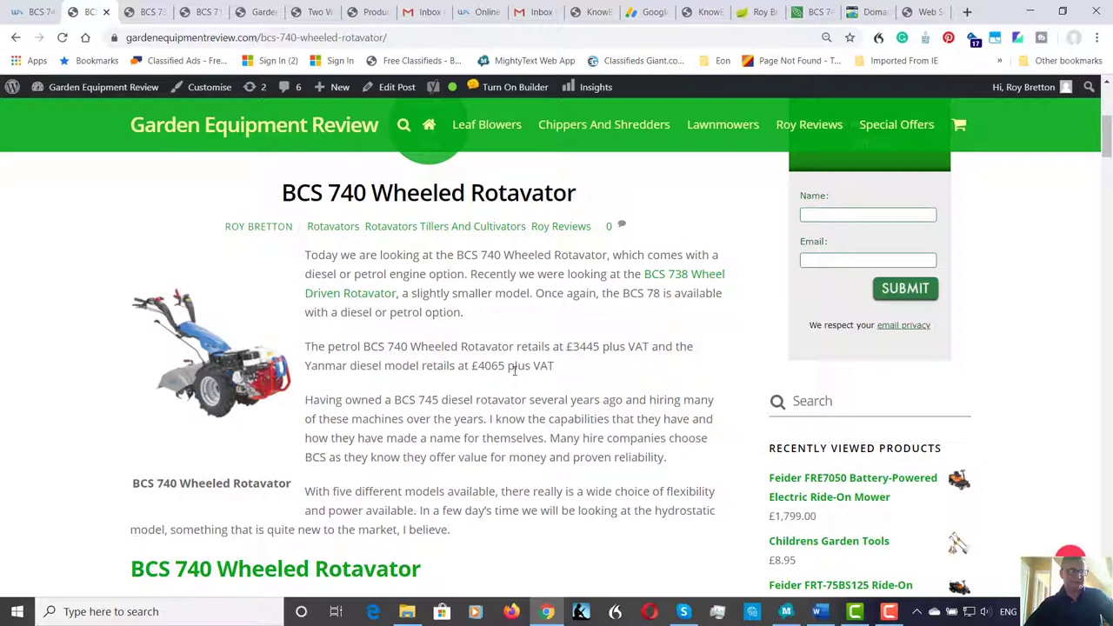
pyautogui.scroll(-3)
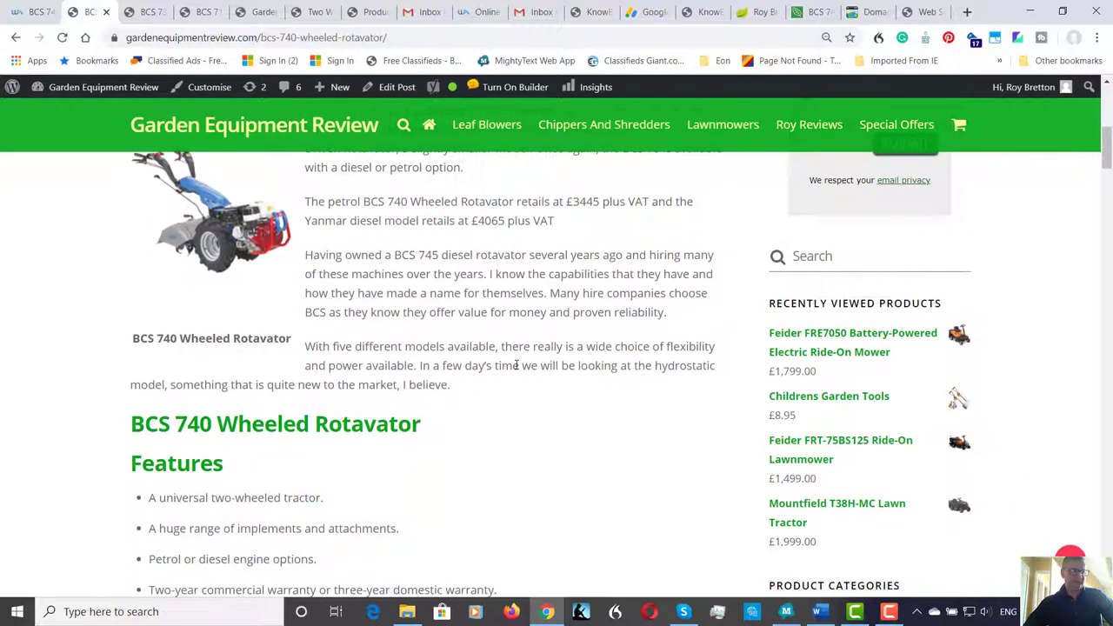
pyautogui.scroll(-3)
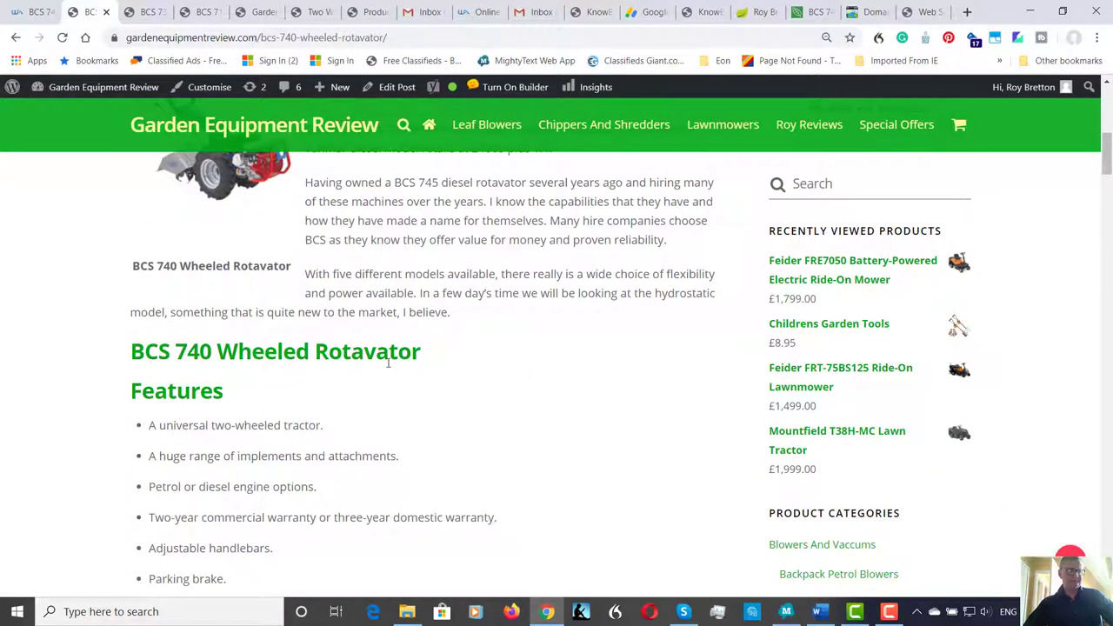
pyautogui.moveTo(352, 380)
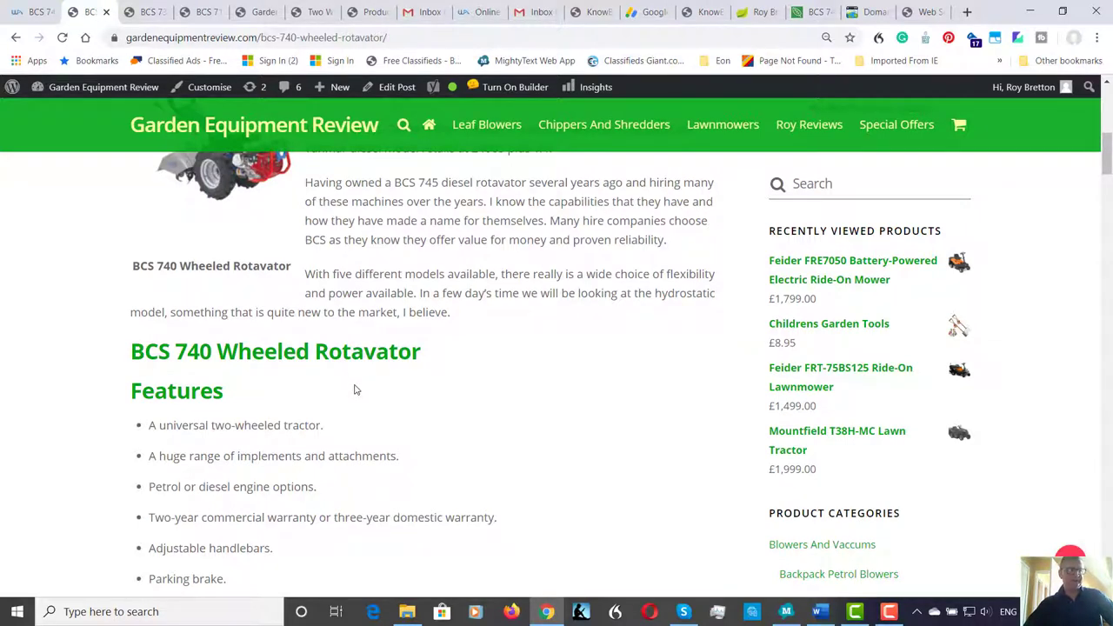
pyautogui.scroll(3)
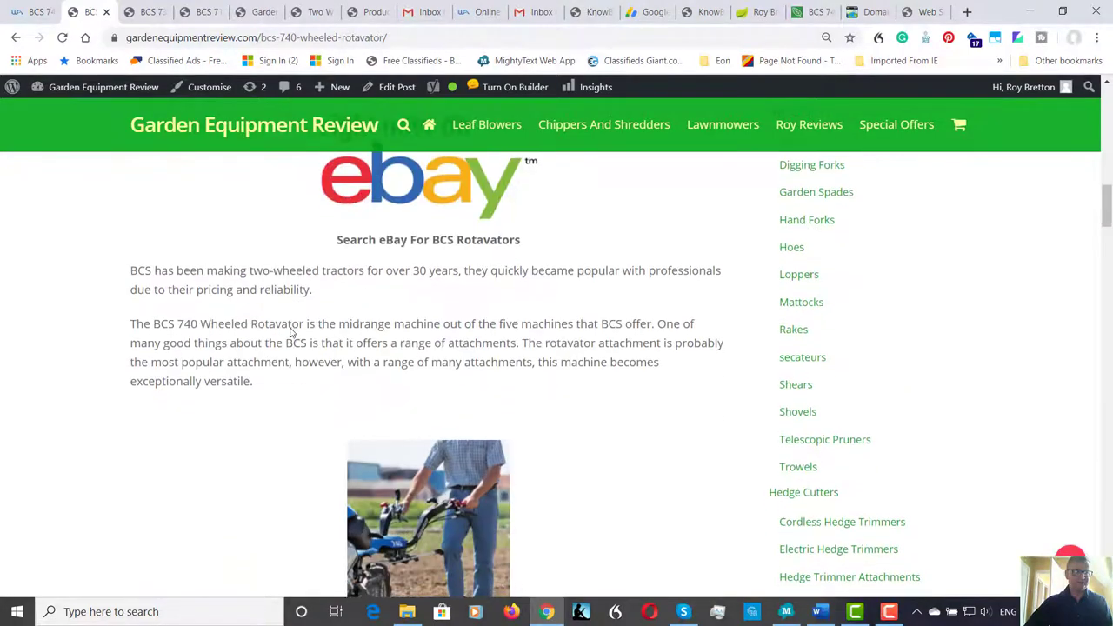
pyautogui.scroll(-3)
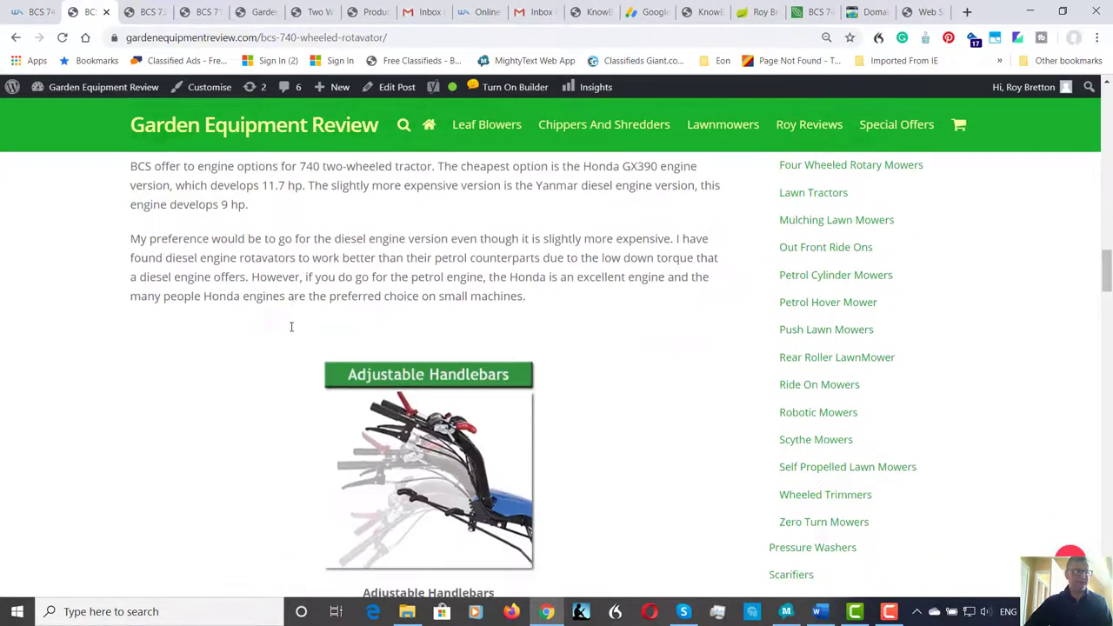
pyautogui.scroll(-3)
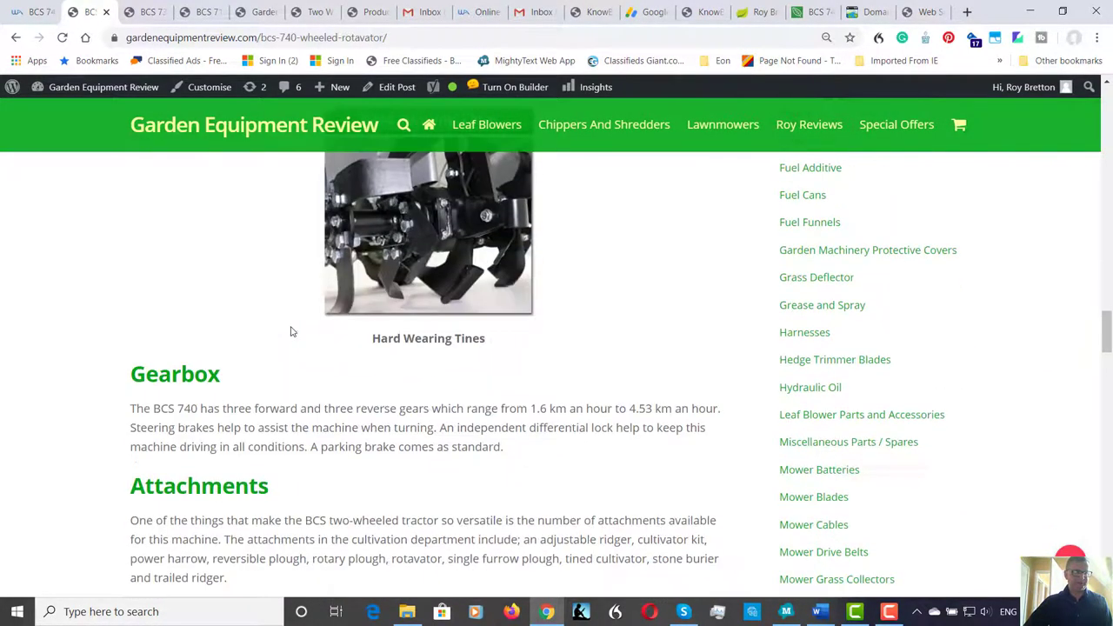
pyautogui.scroll(-3)
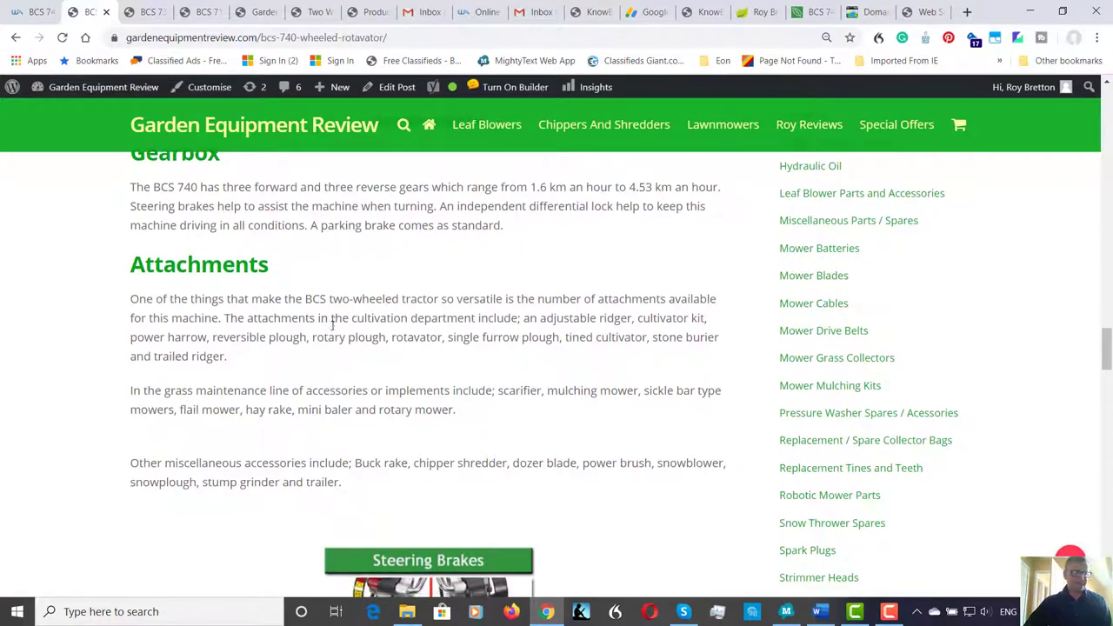
# Scroll the BCS 740 review to the Gearbox section, below the Hard Wearing Tines photo.
pyautogui.scroll(-3)
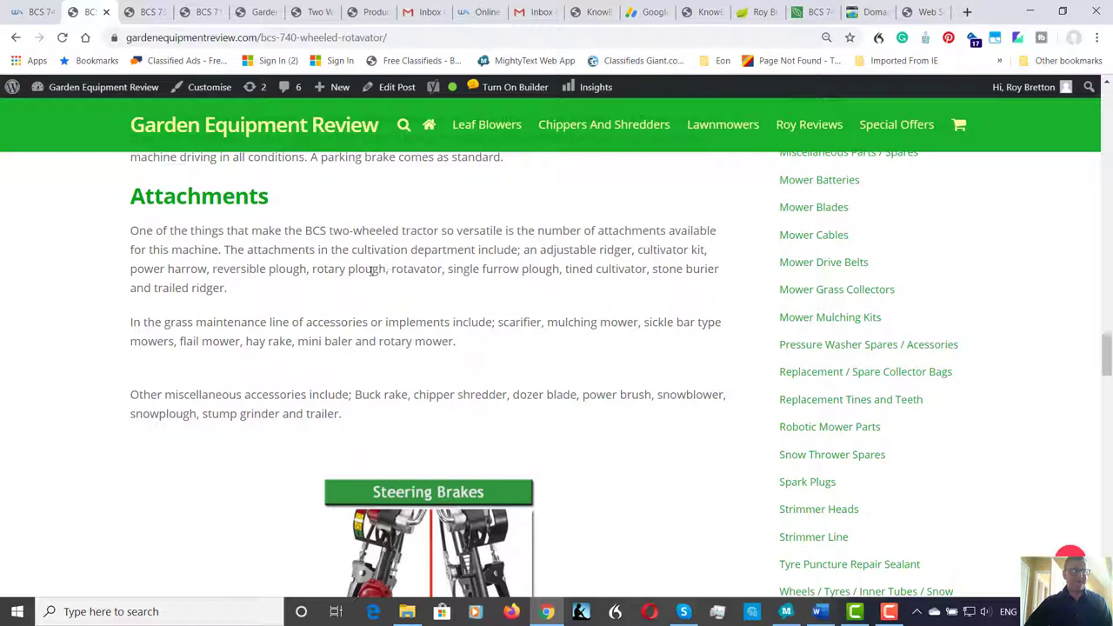
pyautogui.moveTo(416, 288)
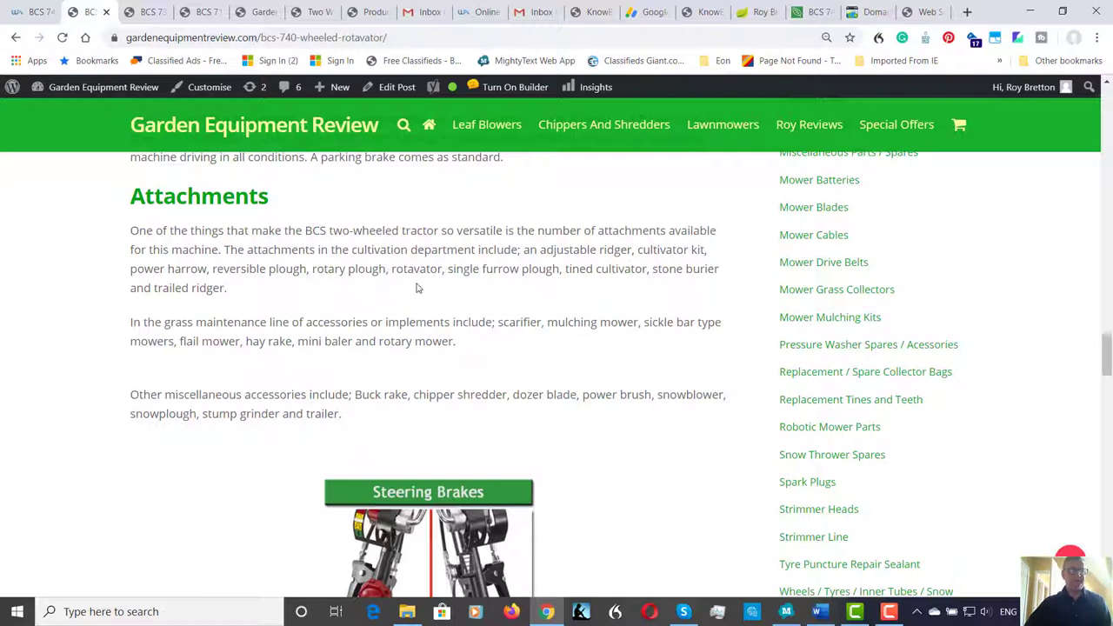
pyautogui.moveTo(530, 288)
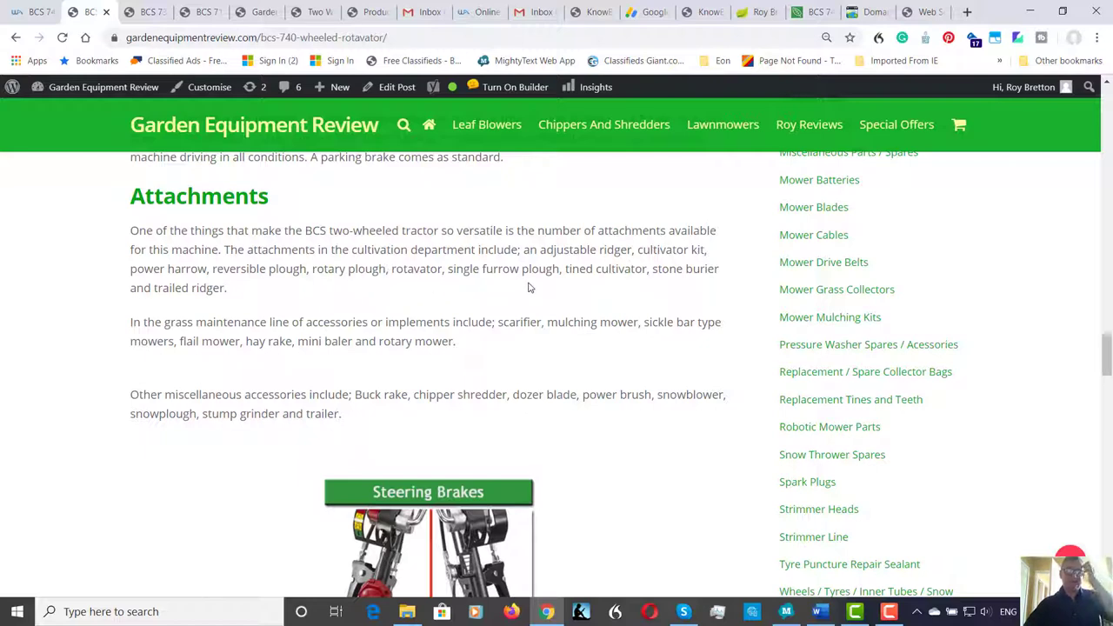
pyautogui.moveTo(674, 274)
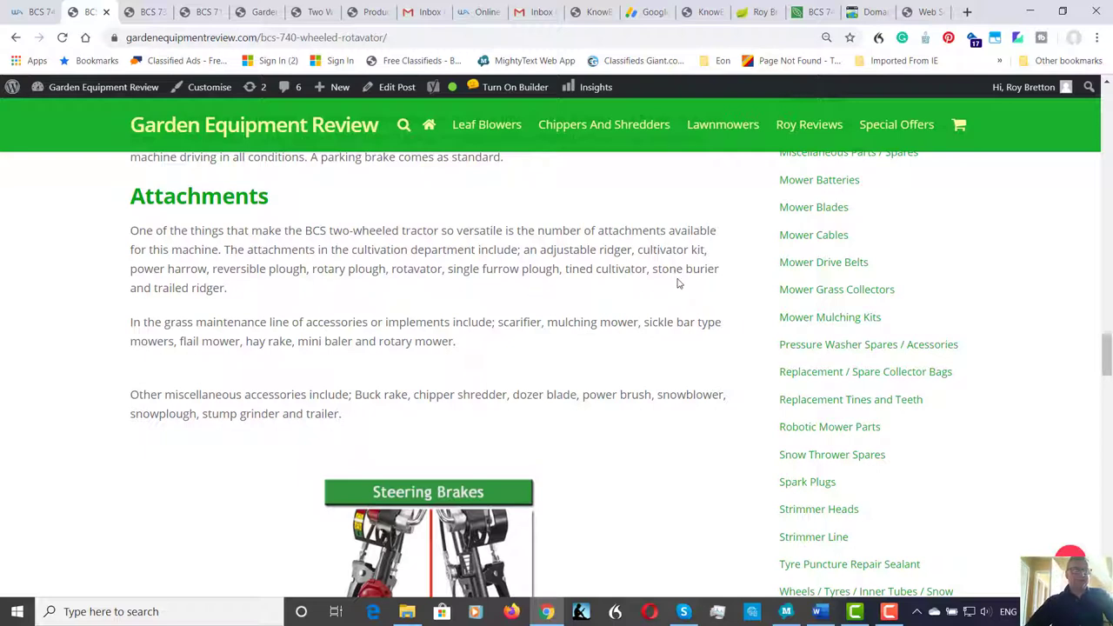
pyautogui.moveTo(683, 285)
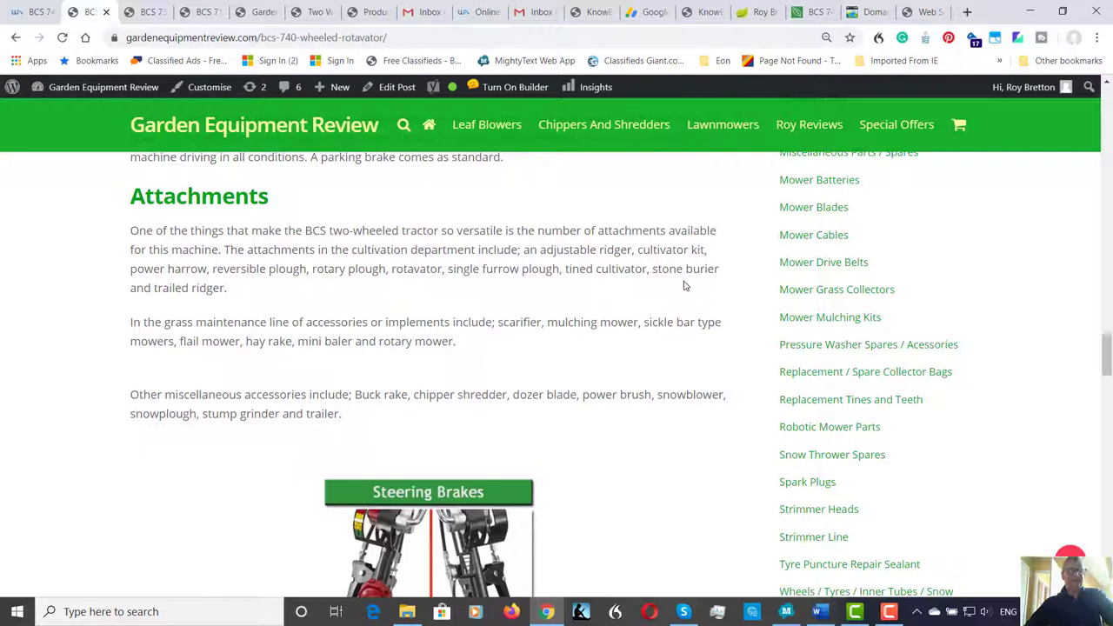
pyautogui.moveTo(681, 287)
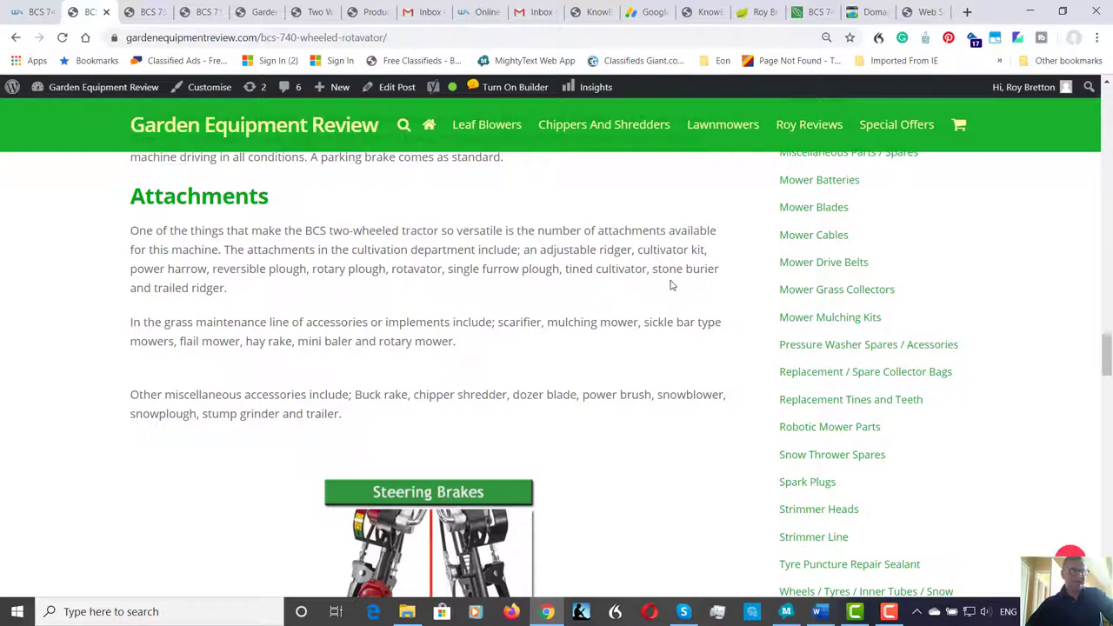
pyautogui.moveTo(374, 292)
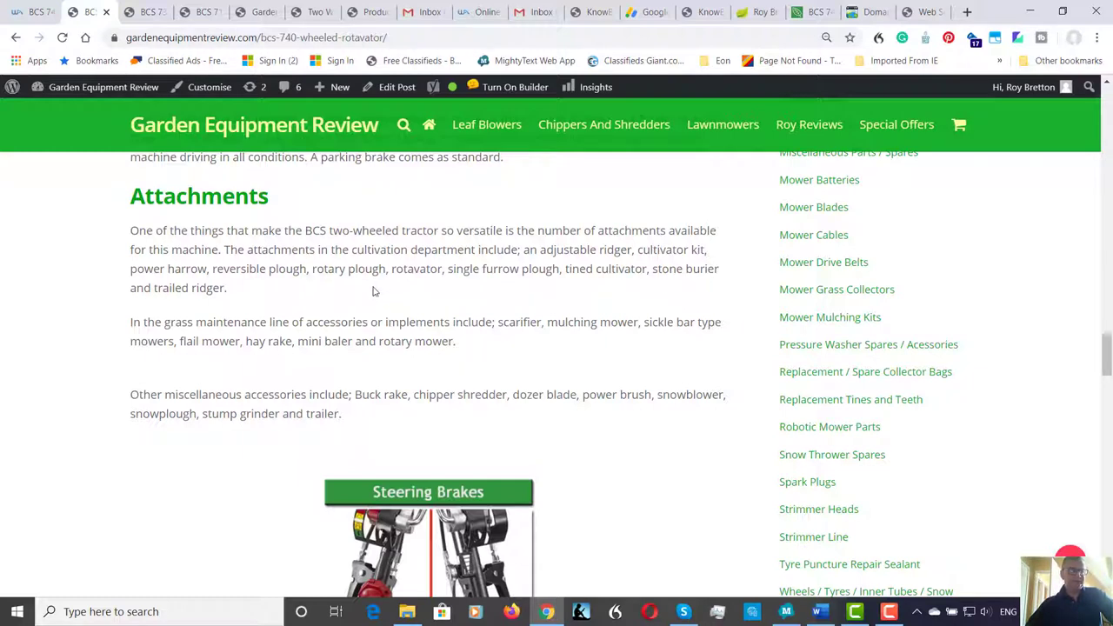
pyautogui.moveTo(508, 335)
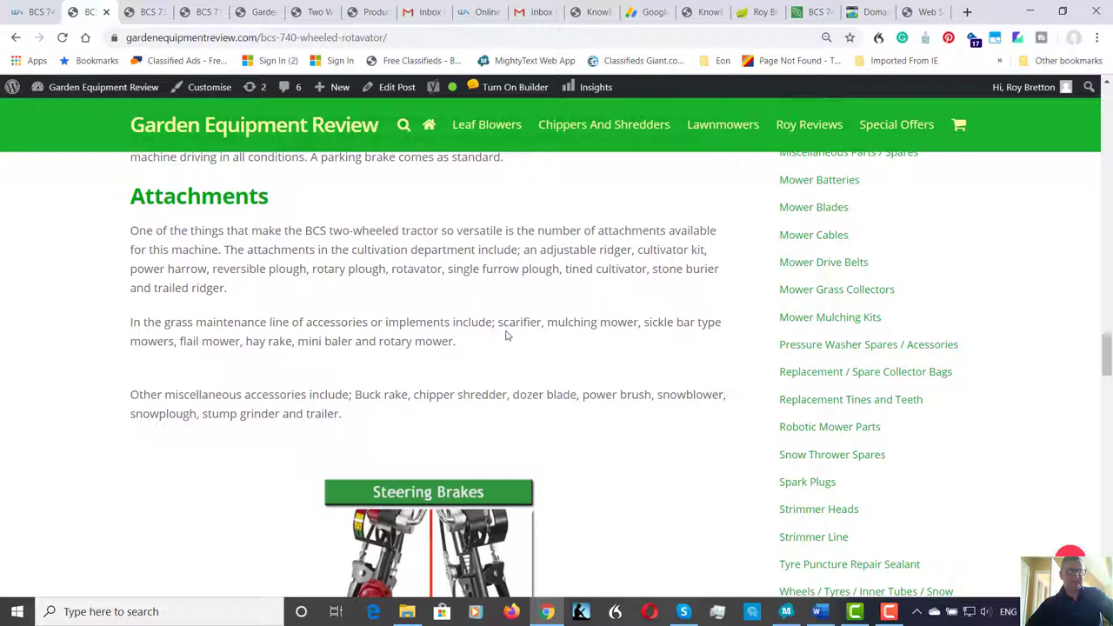
pyautogui.moveTo(601, 339)
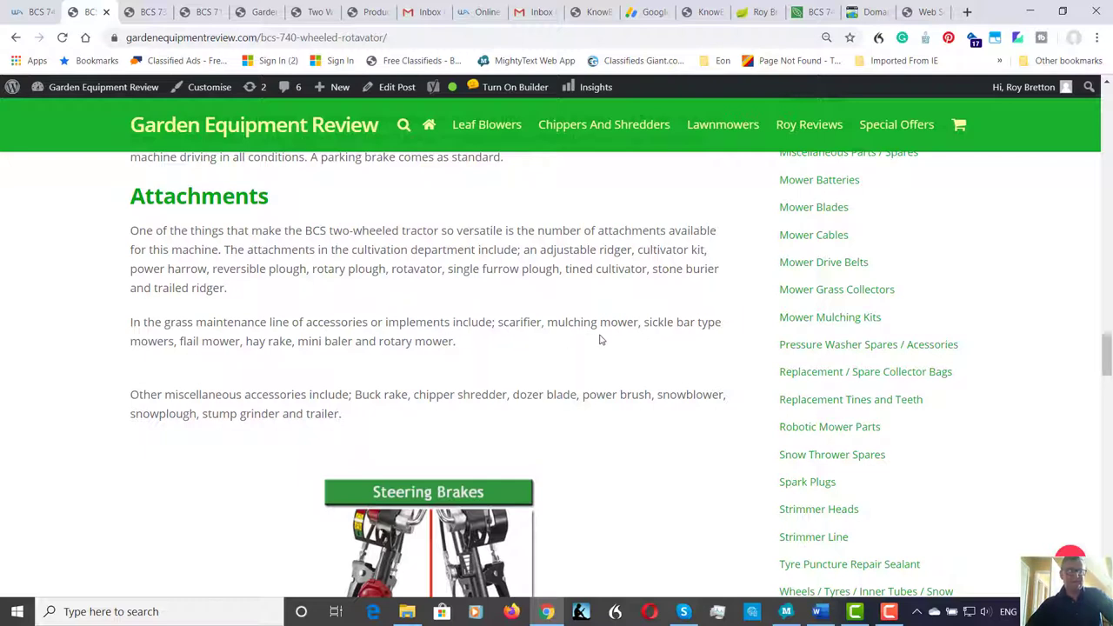
pyautogui.moveTo(393, 322)
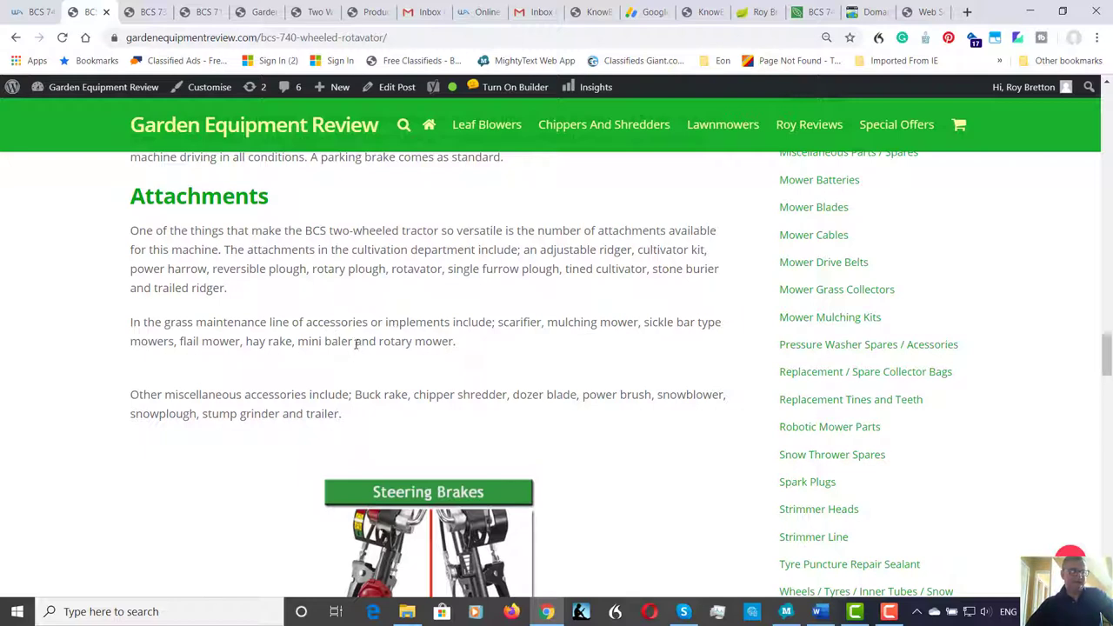
pyautogui.moveTo(657, 339)
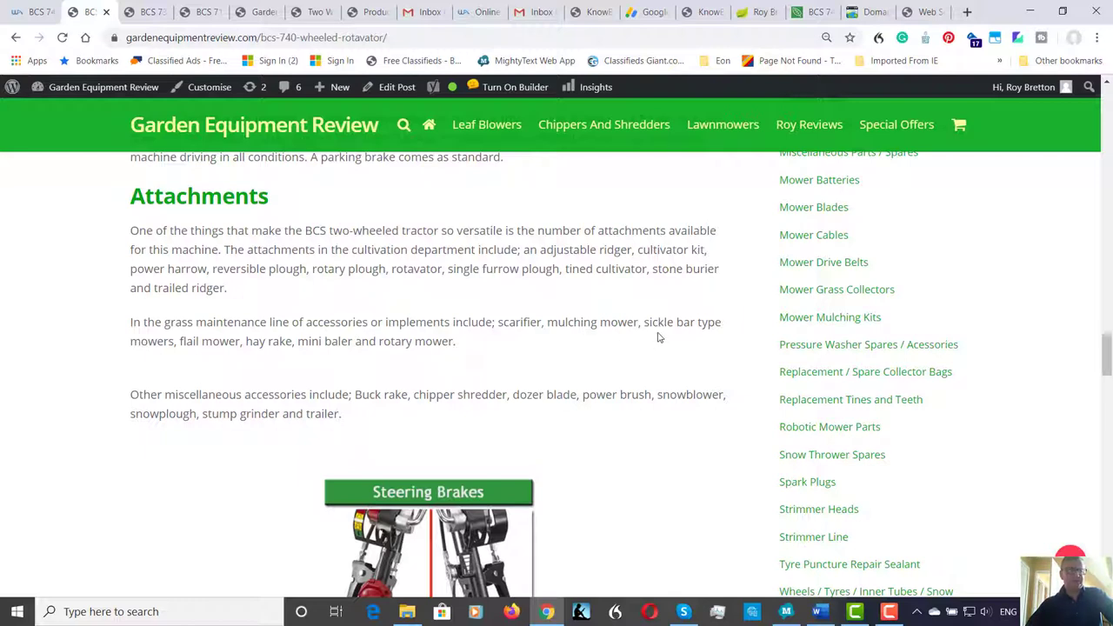
pyautogui.moveTo(595, 348)
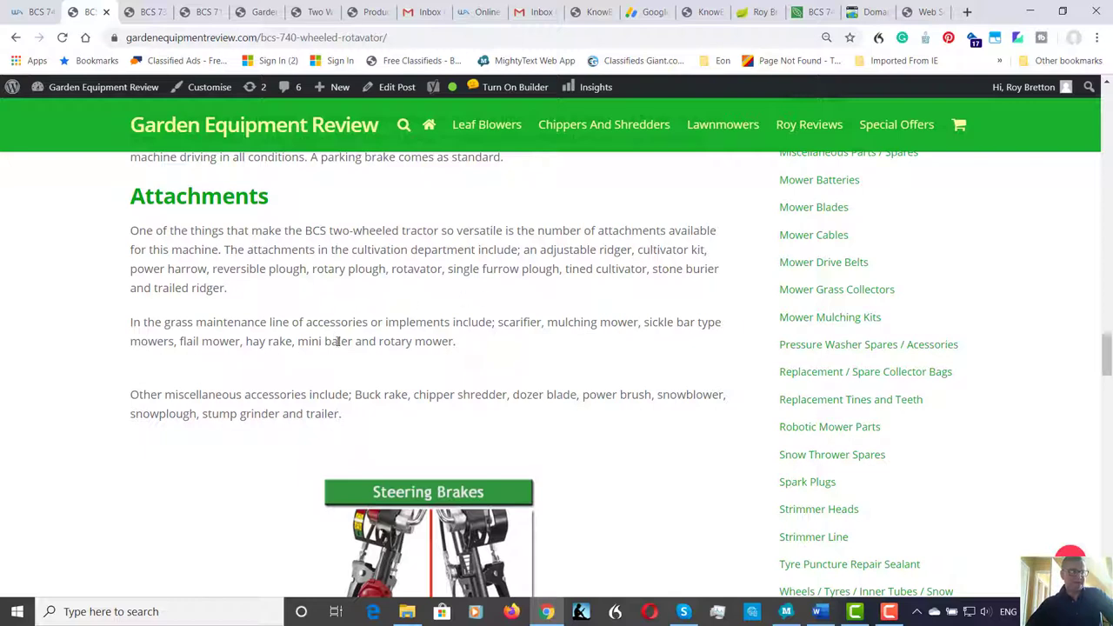
pyautogui.moveTo(406, 369)
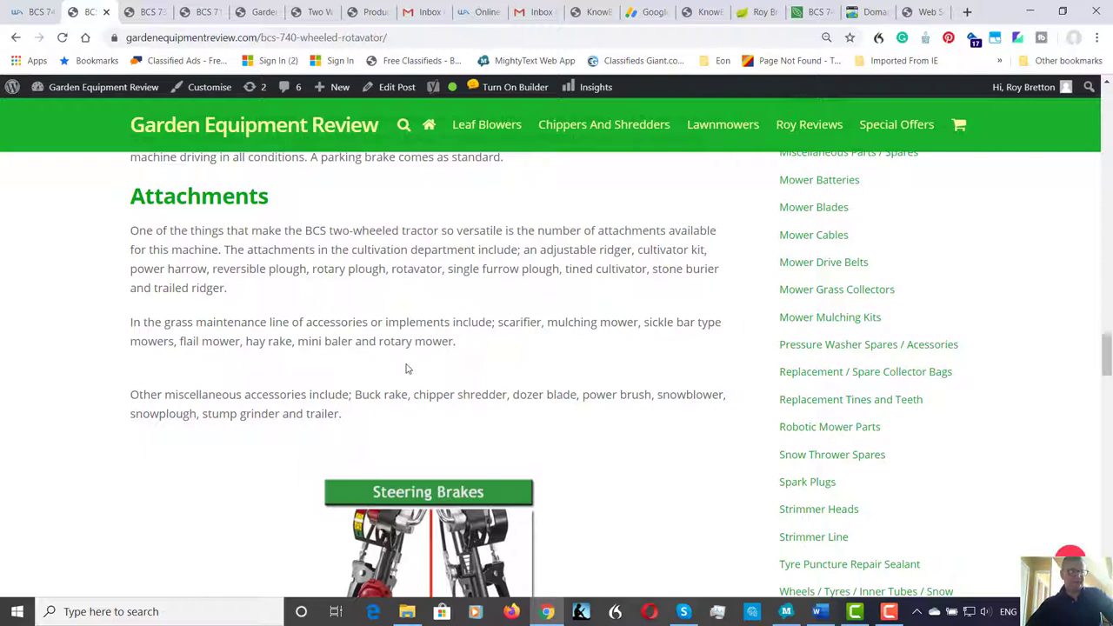
pyautogui.moveTo(426, 381)
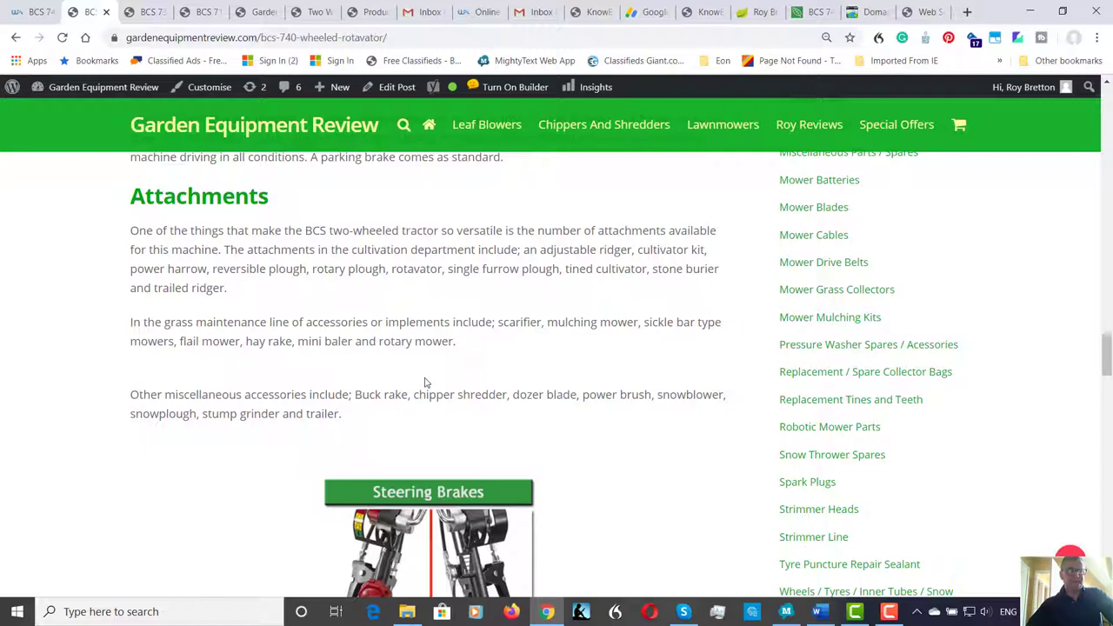
pyautogui.moveTo(478, 369)
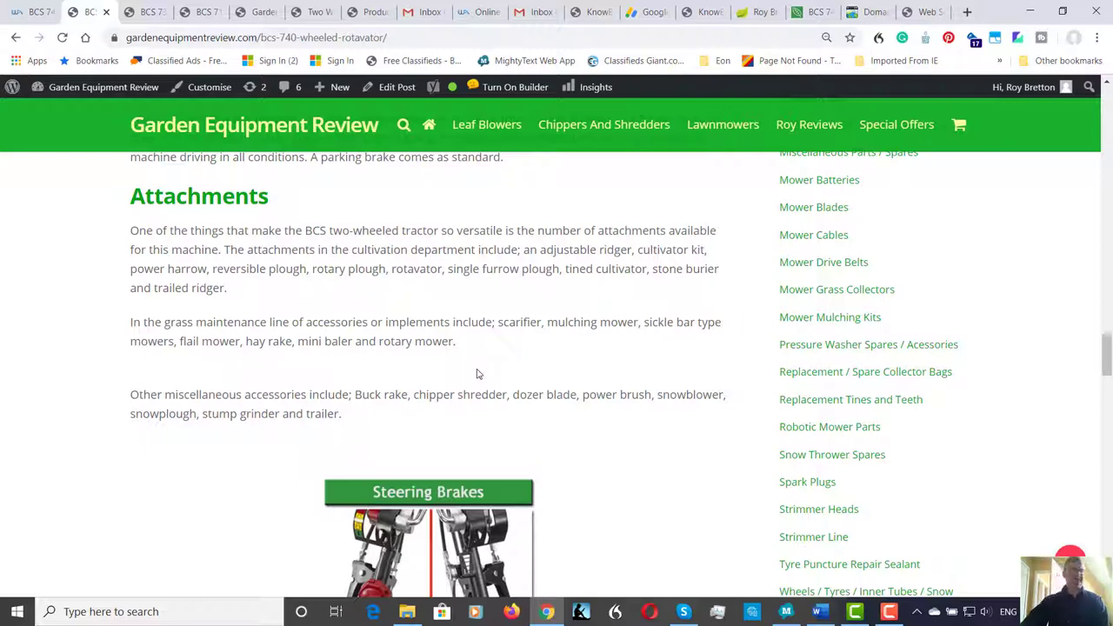
pyautogui.moveTo(478, 380)
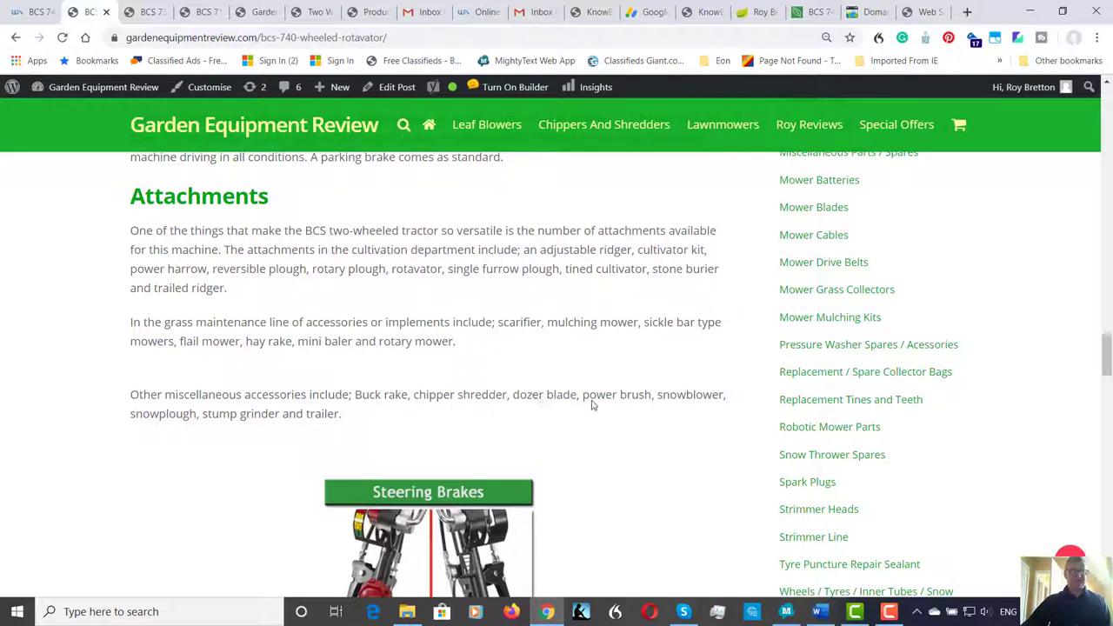
pyautogui.moveTo(334, 384)
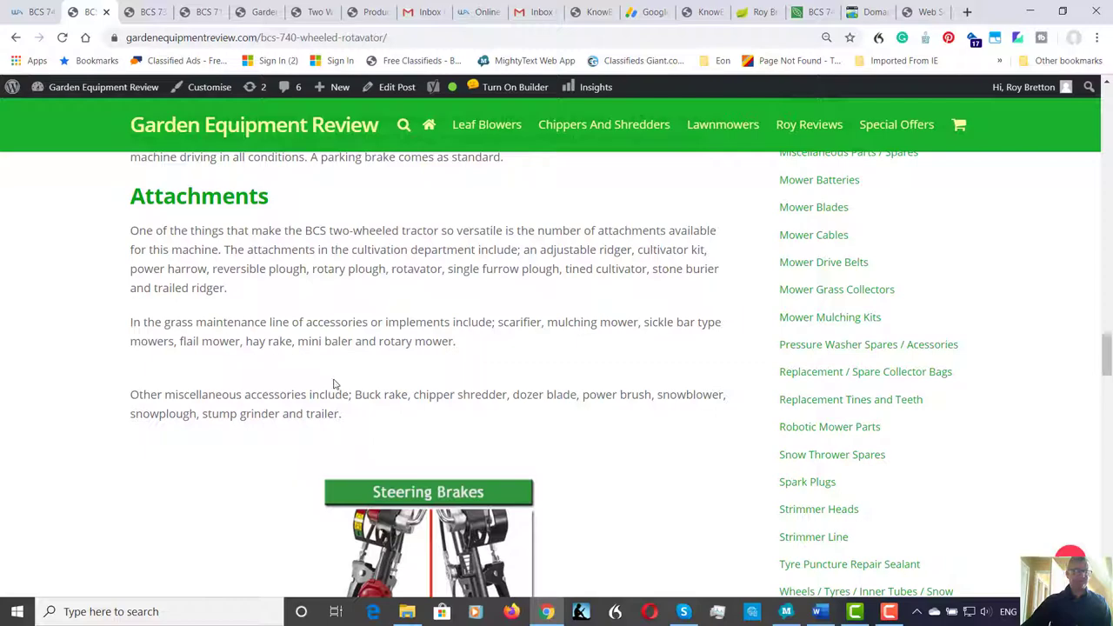
pyautogui.moveTo(377, 387)
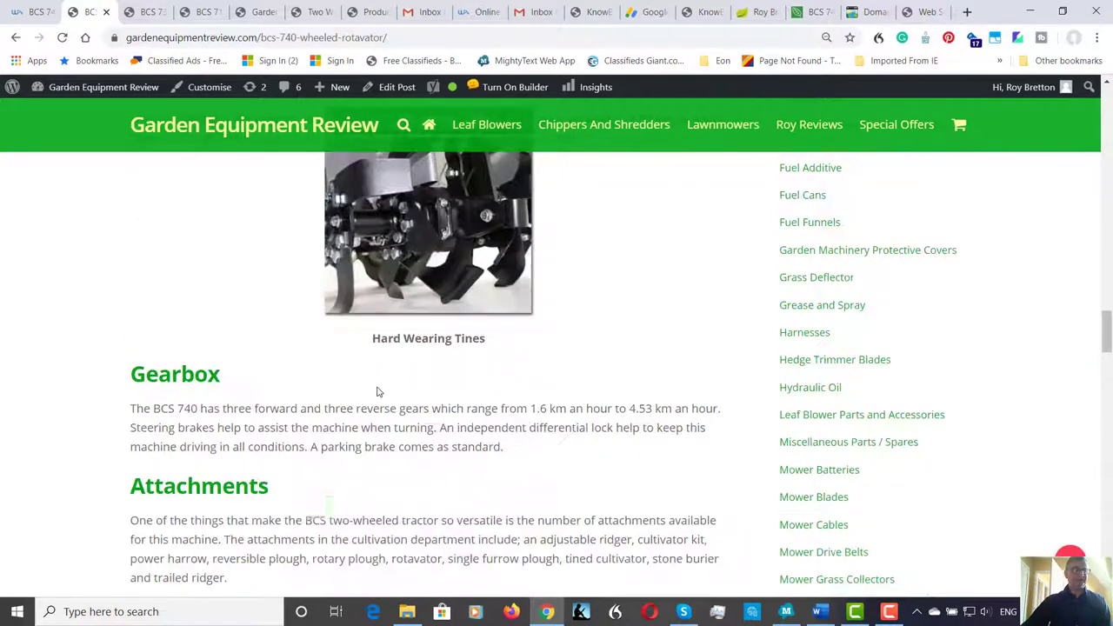
# Scroll up past the eBay banner to the BCS 740 Features bullet list.
pyautogui.scroll(3)
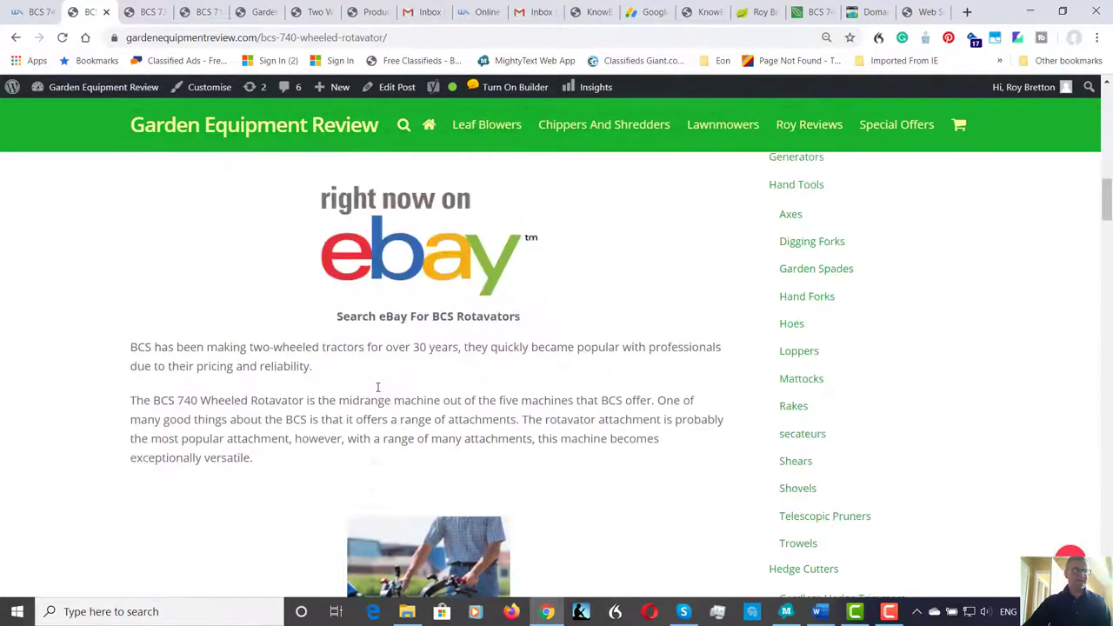
pyautogui.scroll(3)
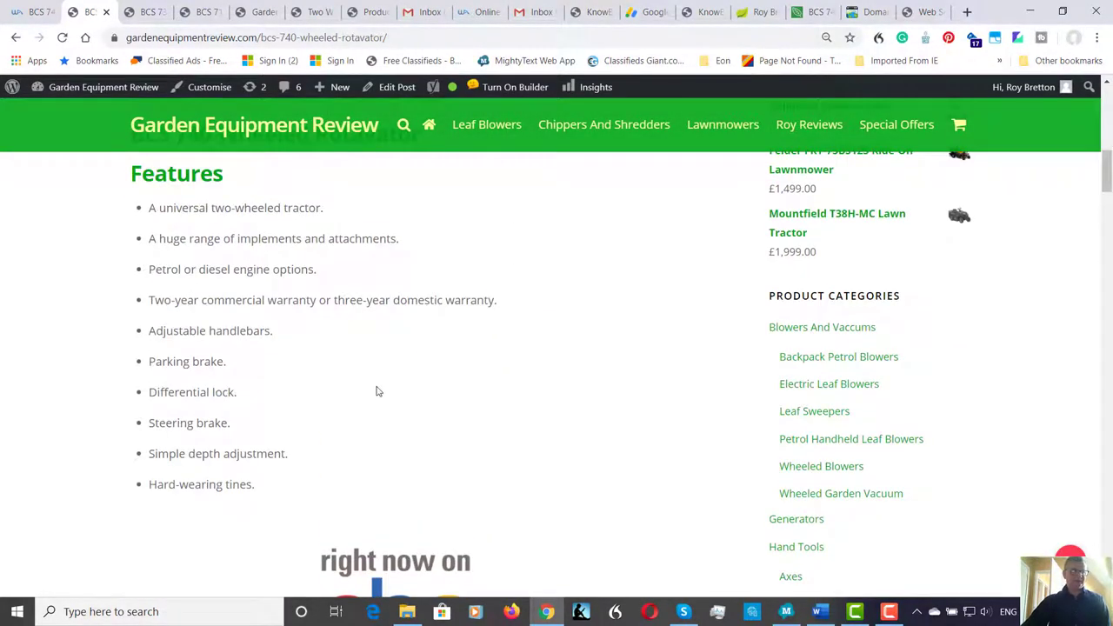
pyautogui.moveTo(294, 290)
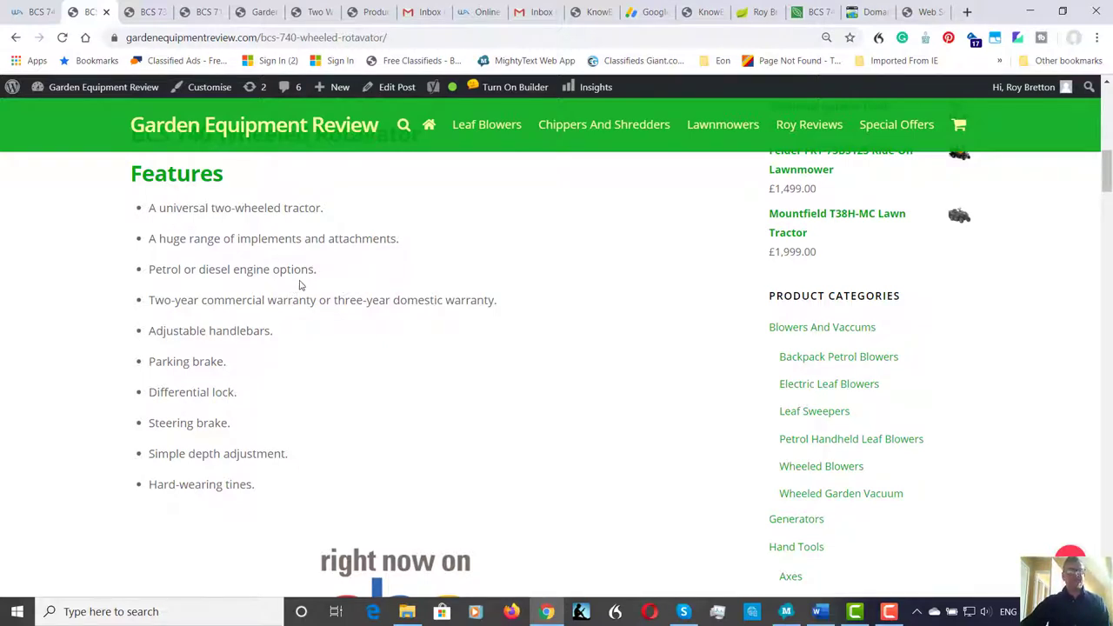
pyautogui.moveTo(294, 274)
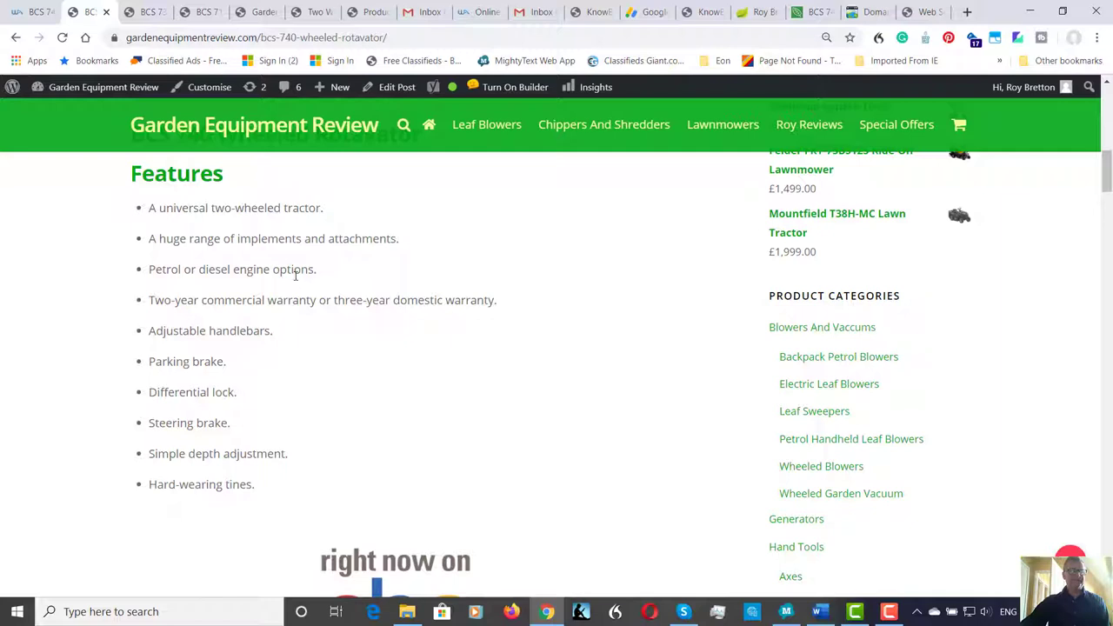
pyautogui.moveTo(306, 285)
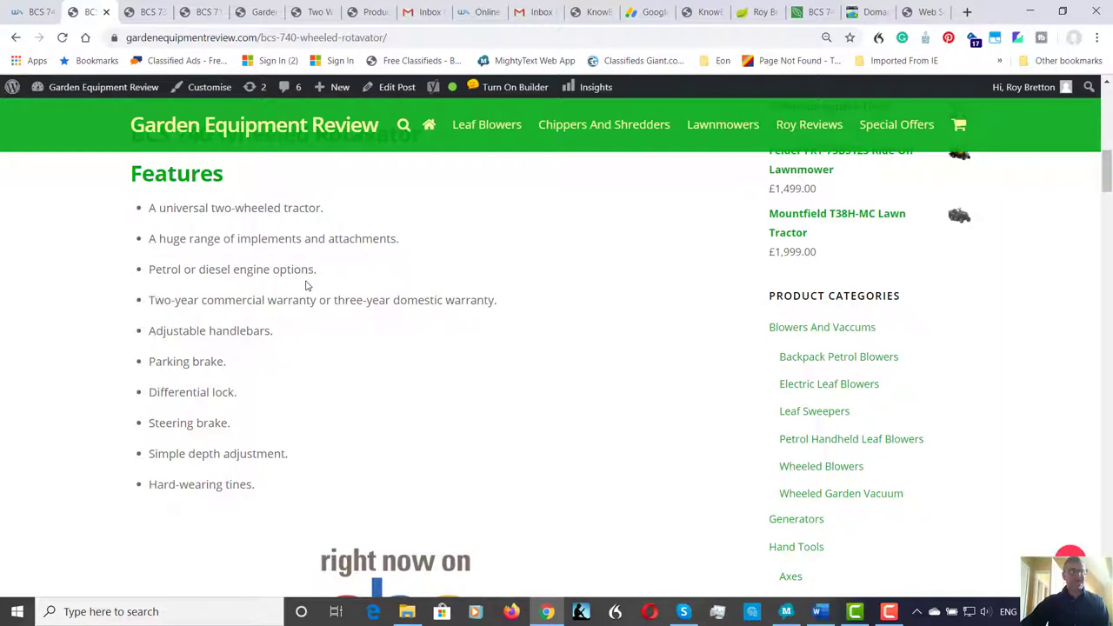
pyautogui.moveTo(316, 285)
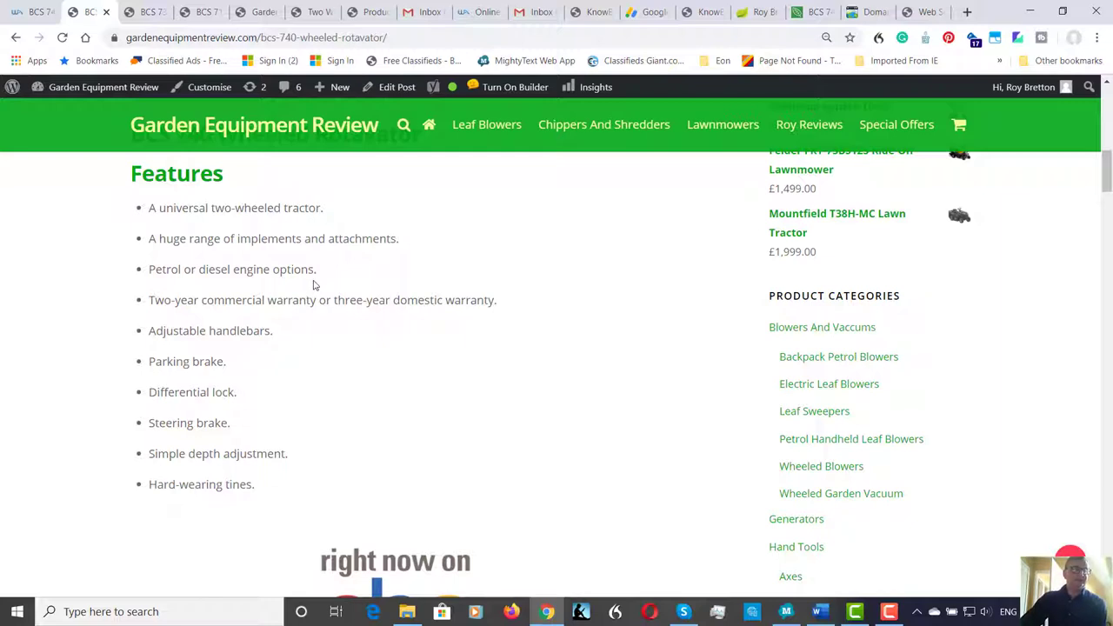
pyautogui.moveTo(229, 285)
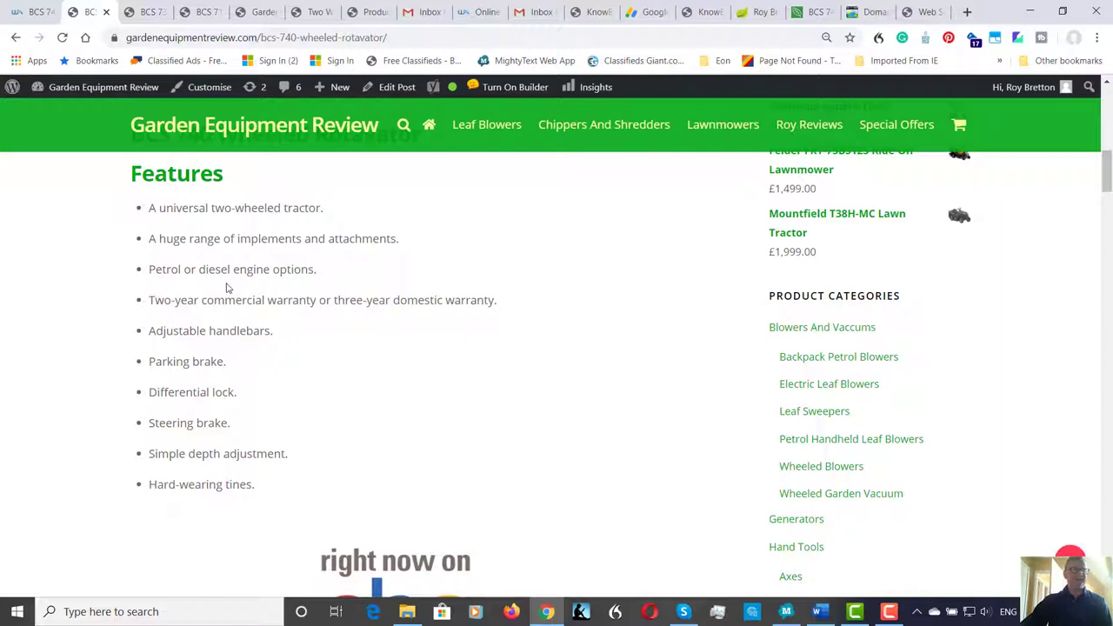
pyautogui.moveTo(219, 288)
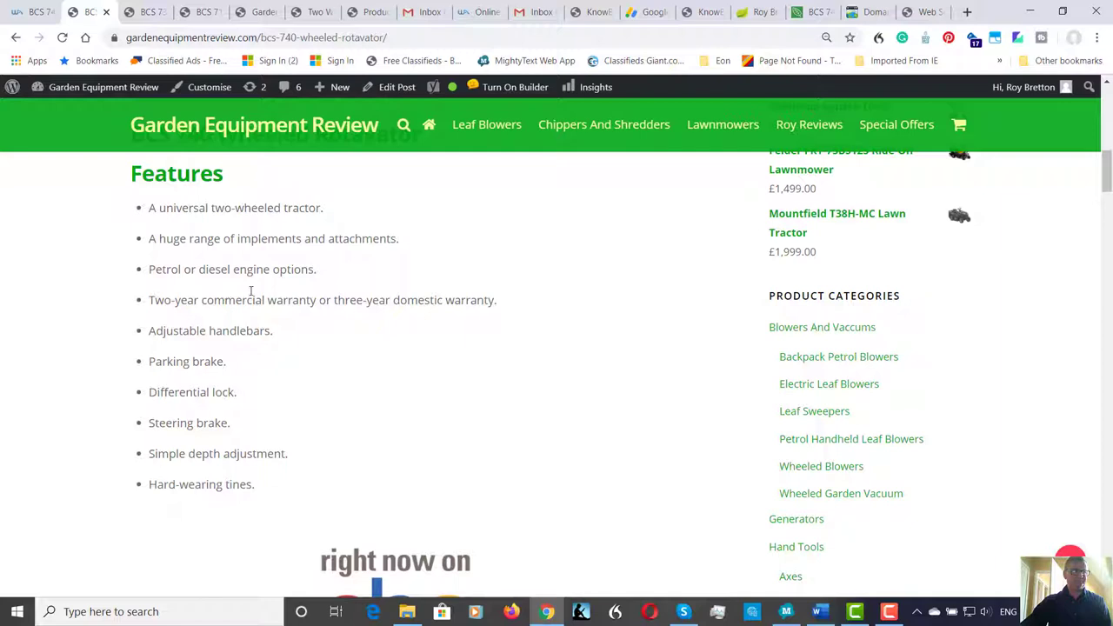
pyautogui.moveTo(261, 287)
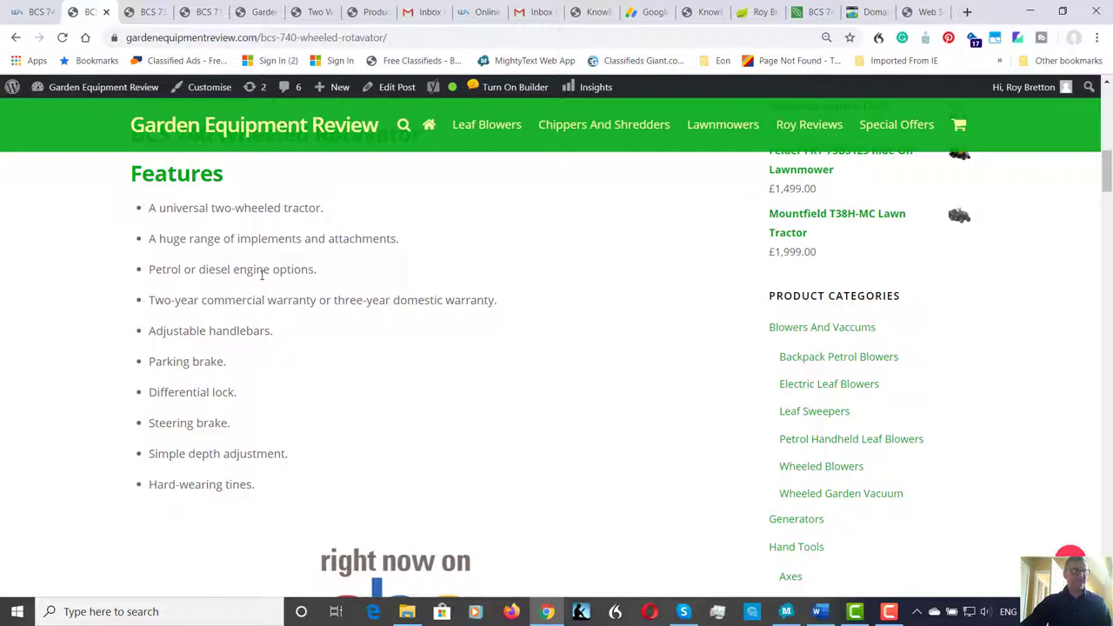
pyautogui.moveTo(259, 283)
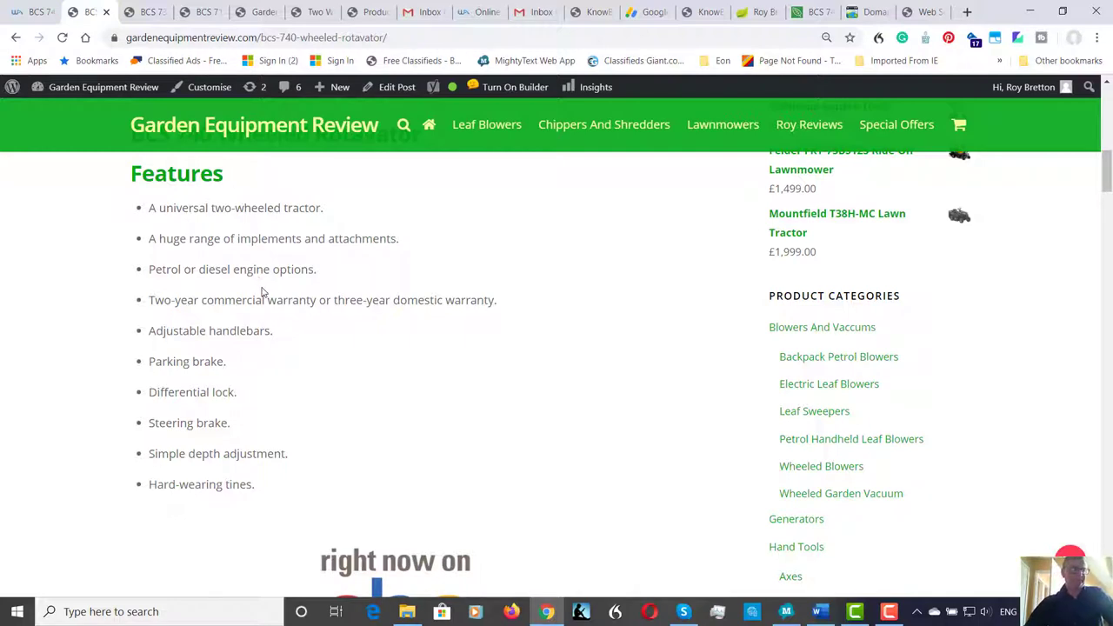
pyautogui.moveTo(313, 316)
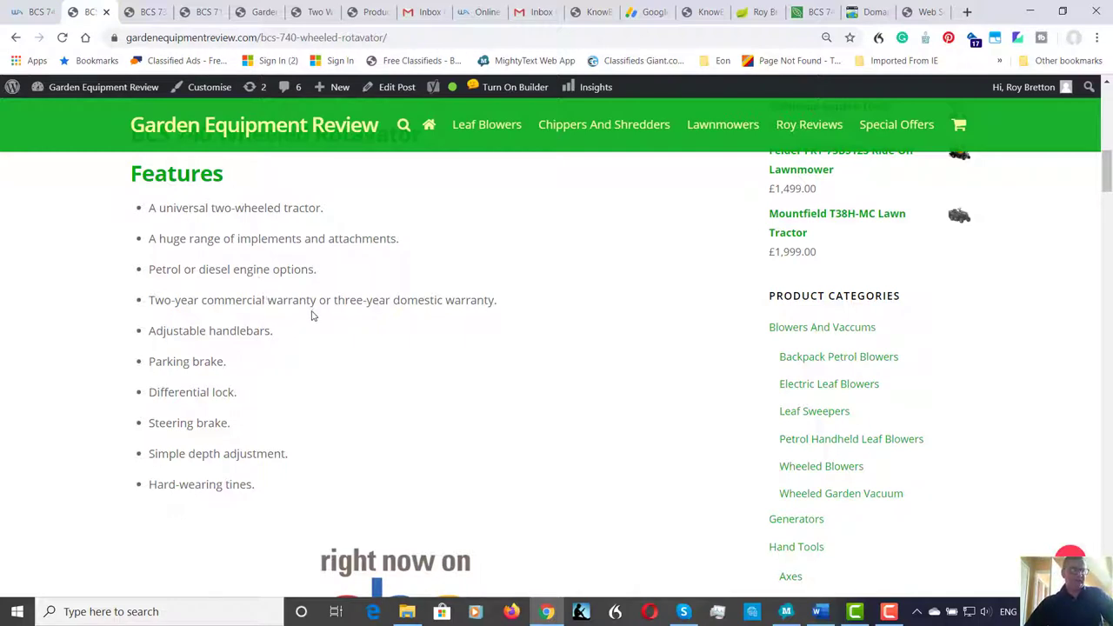
pyautogui.moveTo(316, 321)
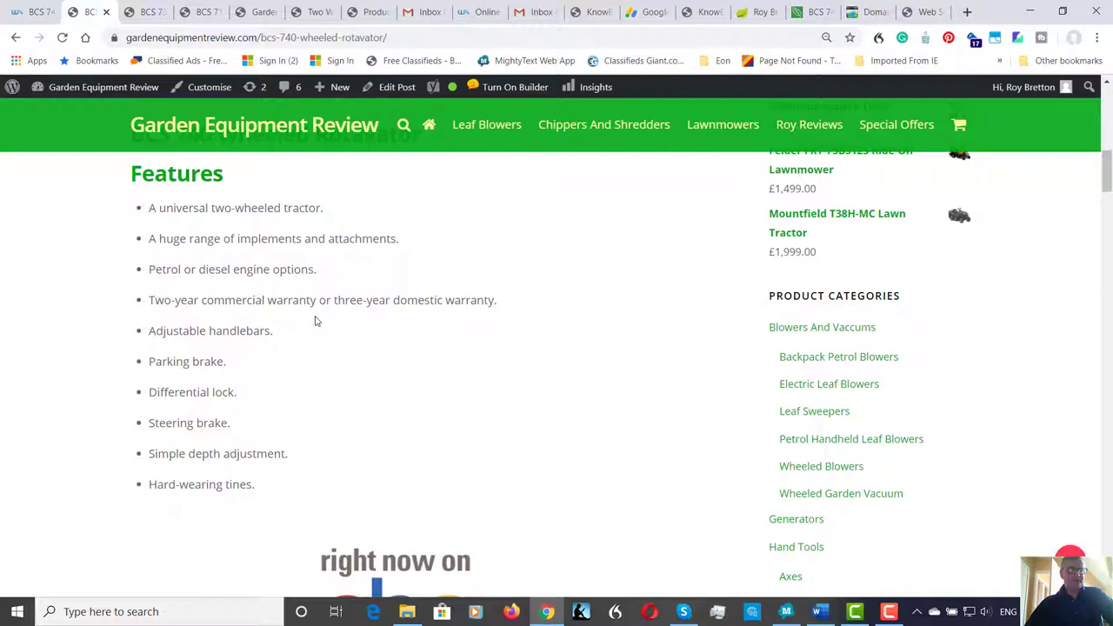
pyautogui.moveTo(331, 333)
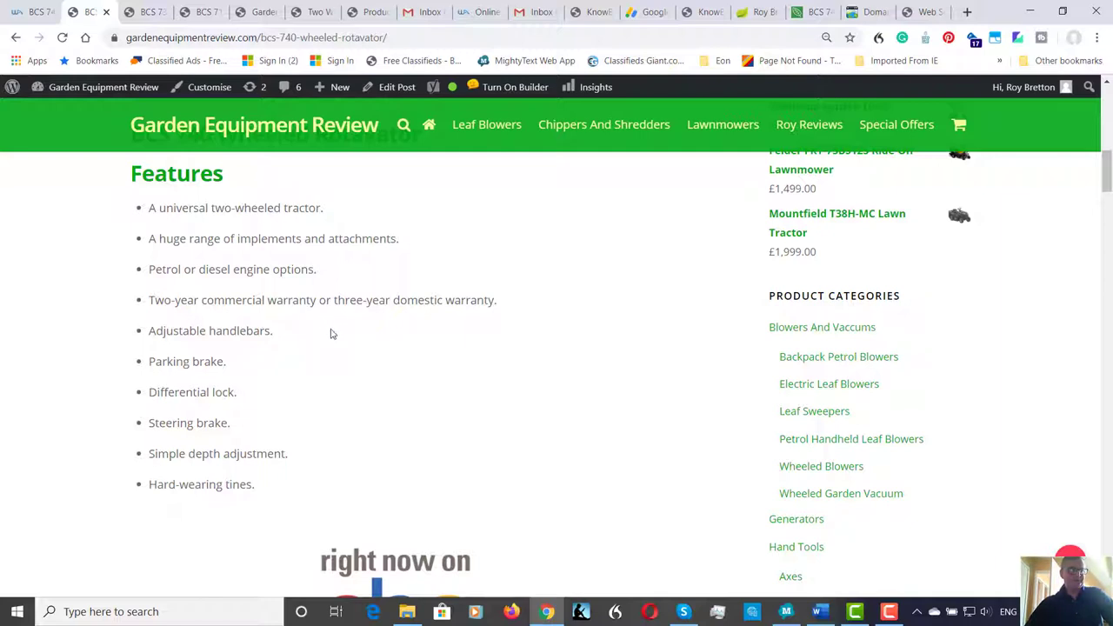
pyautogui.moveTo(343, 342)
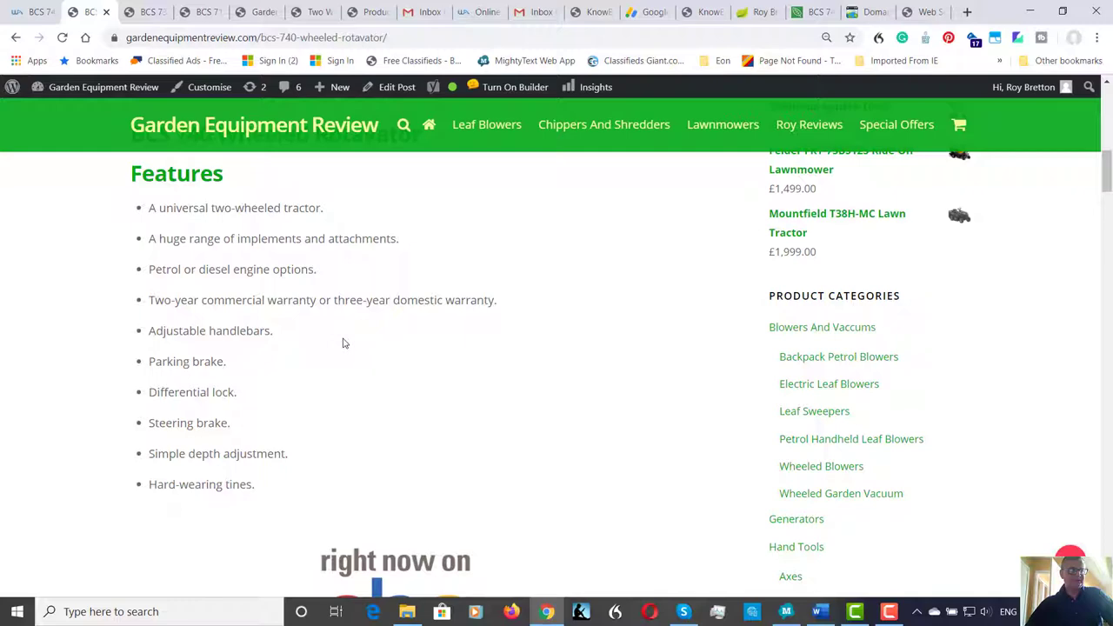
pyautogui.scroll(3)
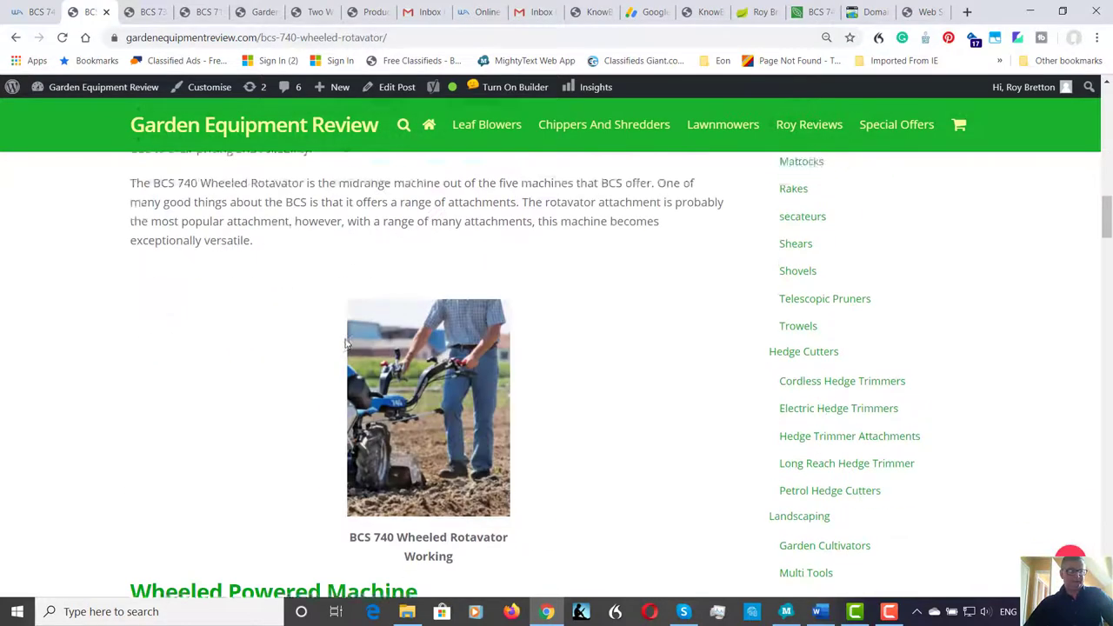
pyautogui.scroll(-3)
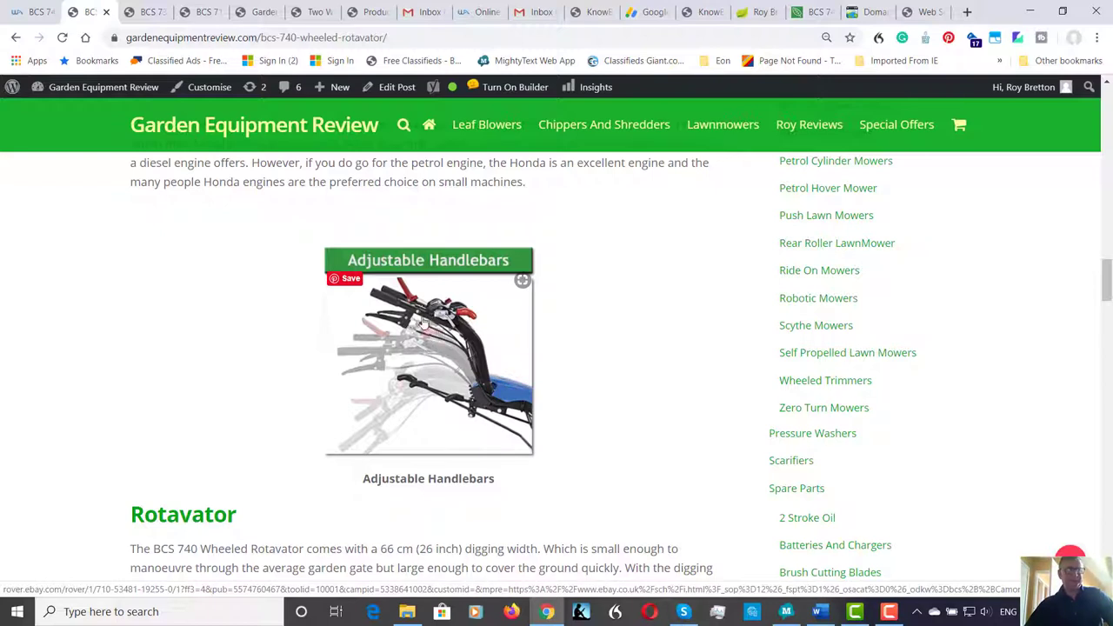
pyautogui.moveTo(423, 354)
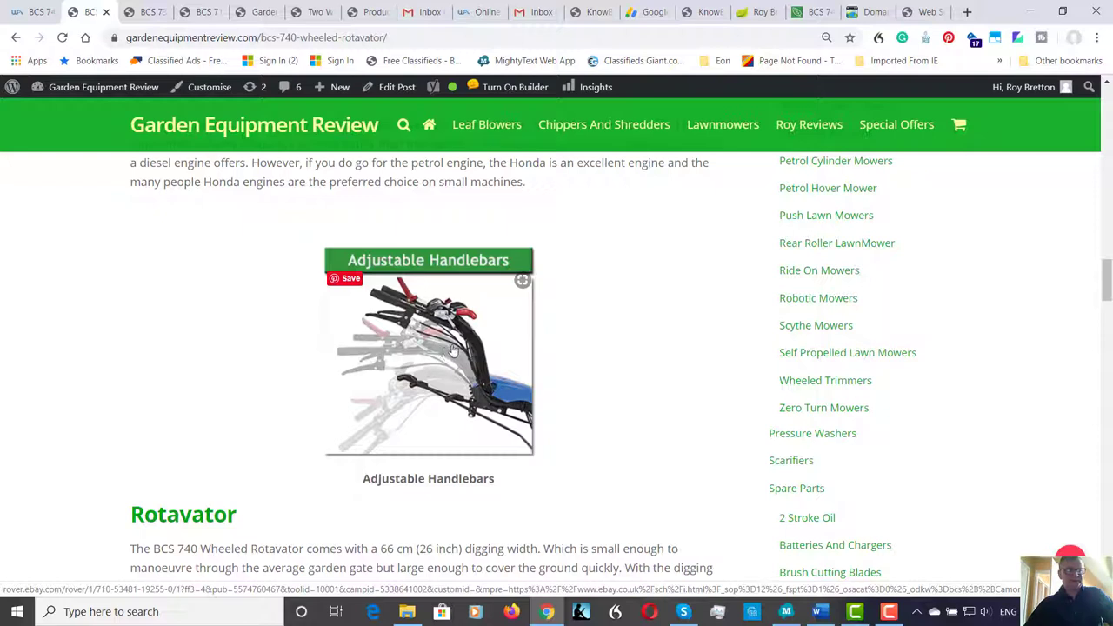
pyautogui.moveTo(445, 389)
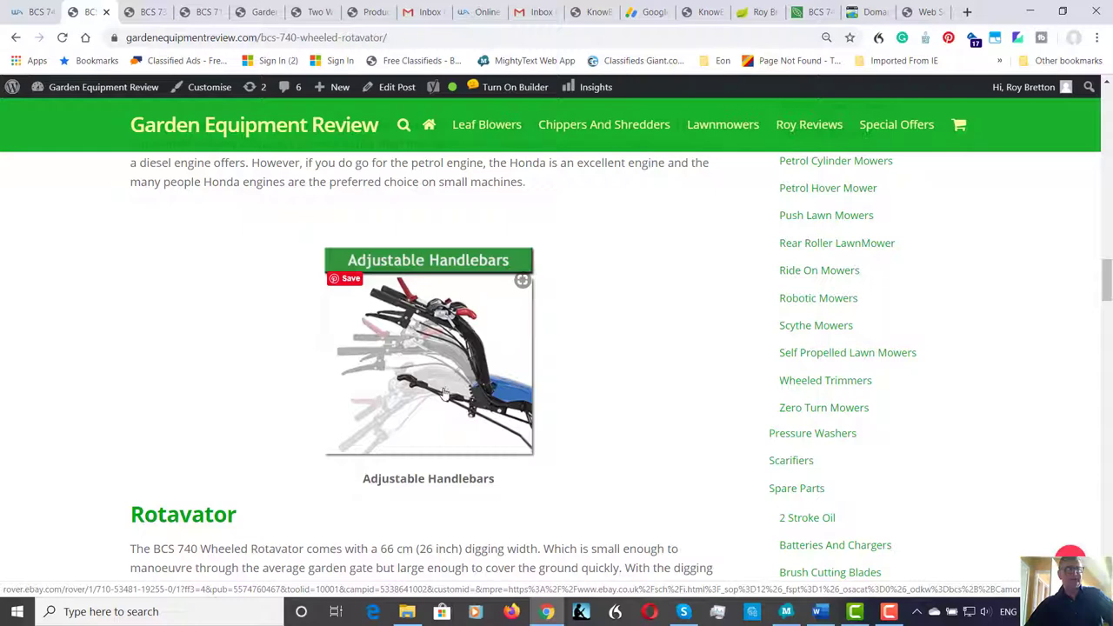
pyautogui.scroll(3)
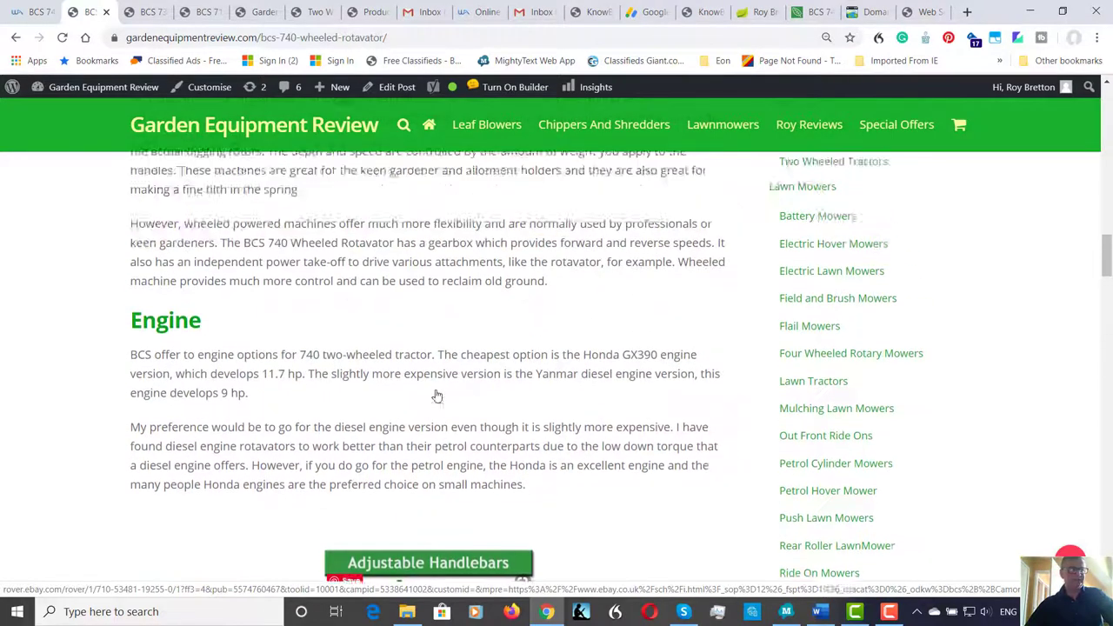
pyautogui.scroll(3)
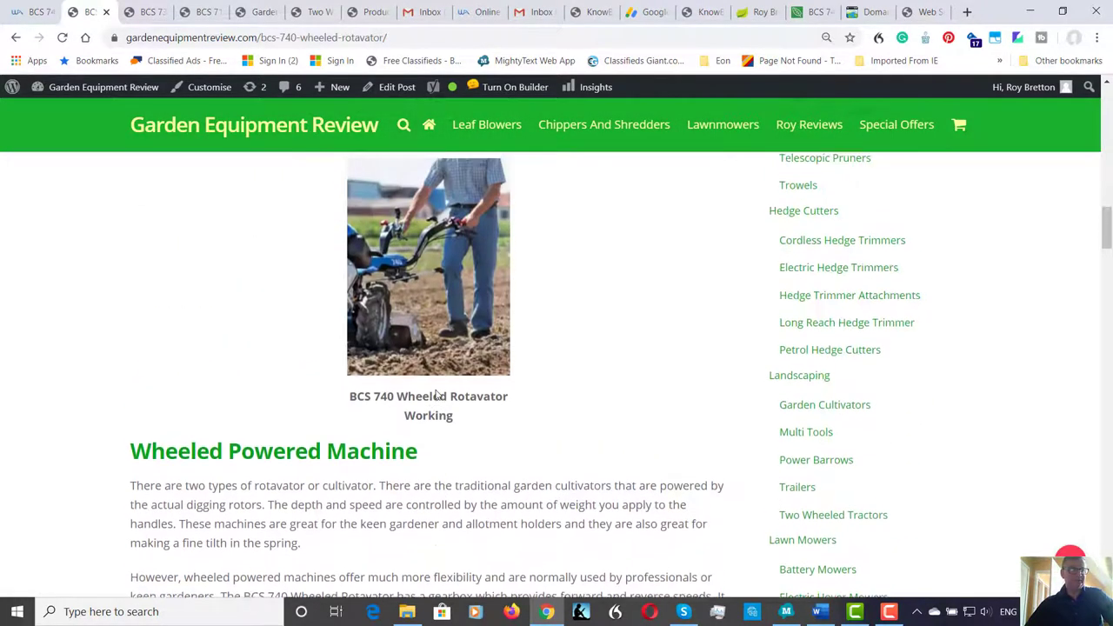
pyautogui.scroll(3)
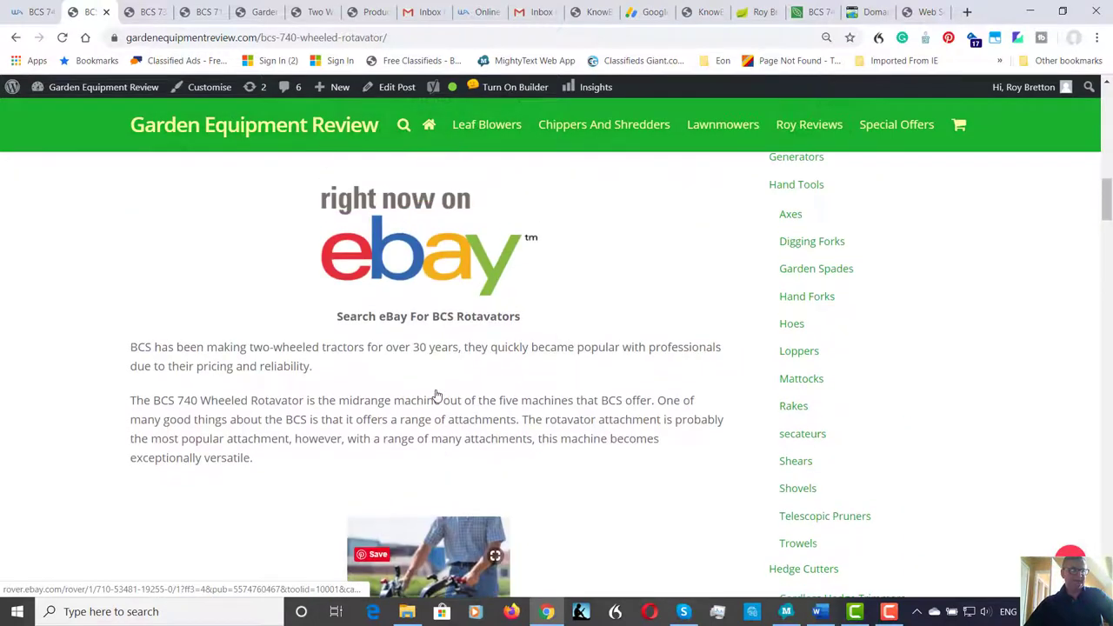
pyautogui.scroll(3)
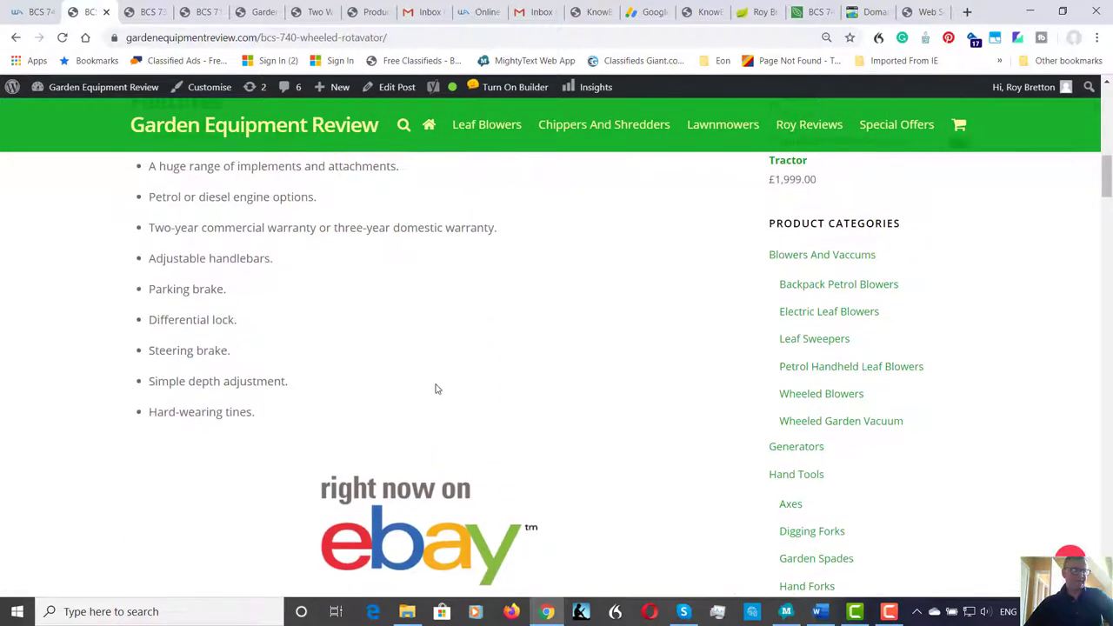
pyautogui.moveTo(272, 323)
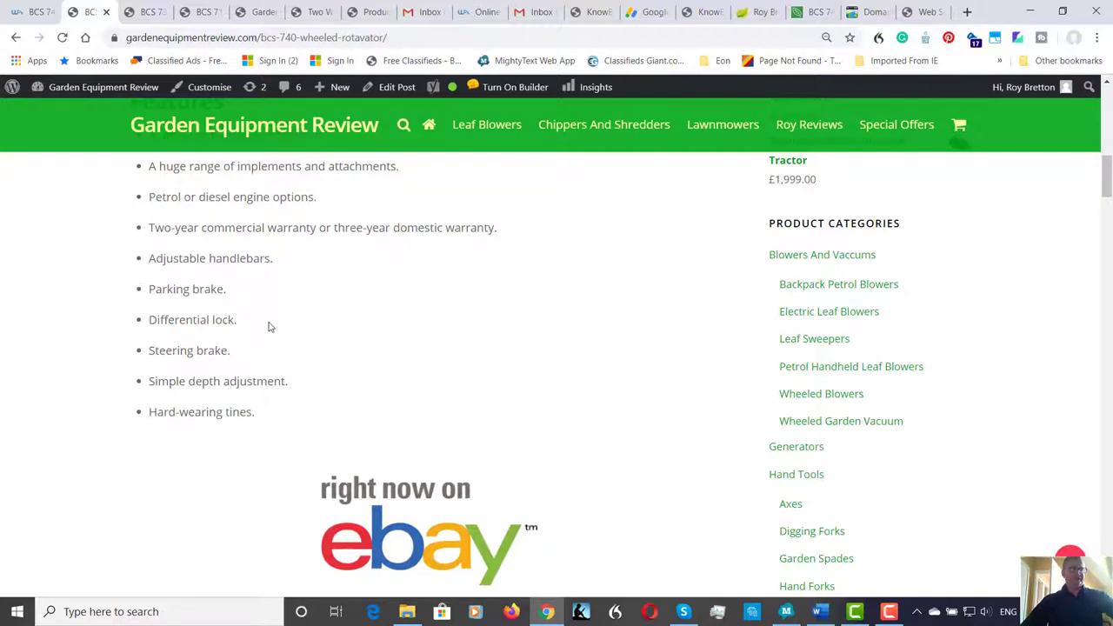
pyautogui.moveTo(262, 328)
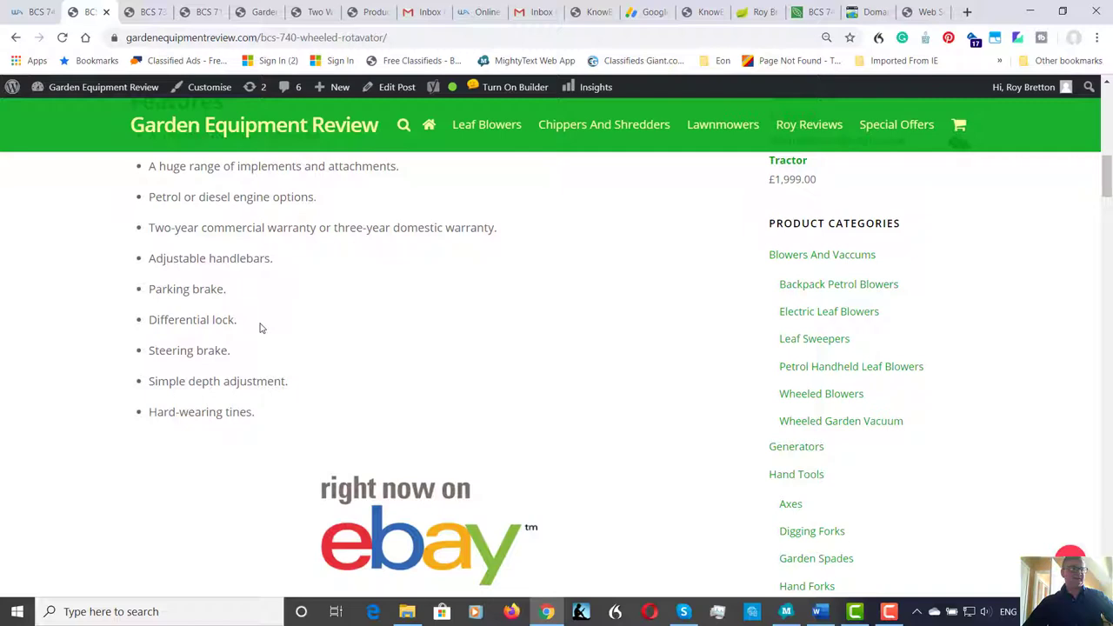
pyautogui.moveTo(261, 331)
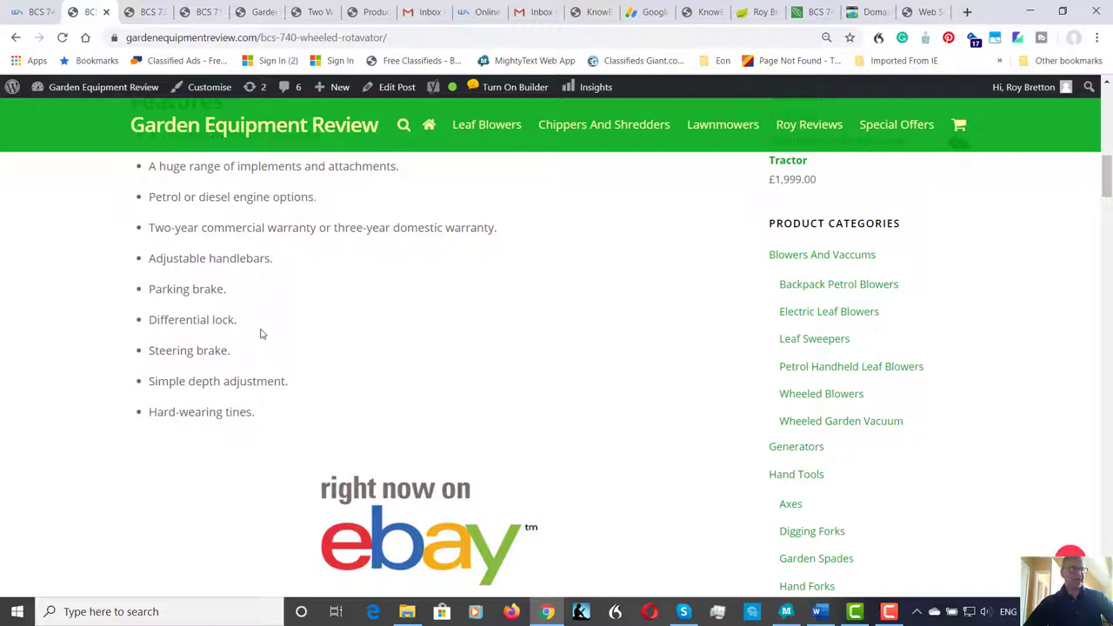
pyautogui.moveTo(266, 328)
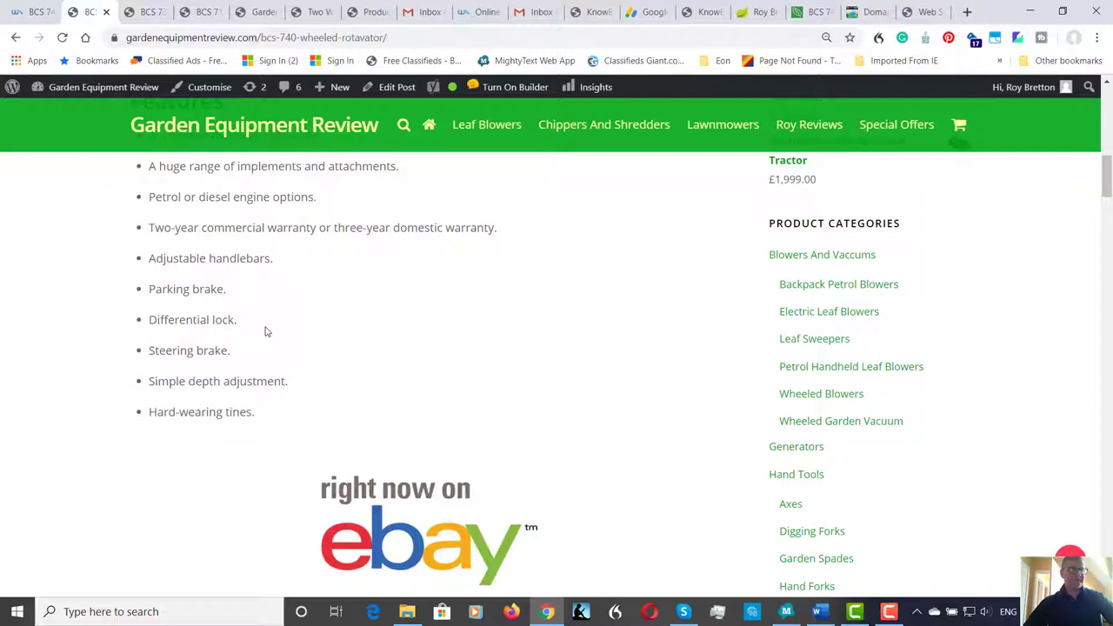
pyautogui.moveTo(246, 328)
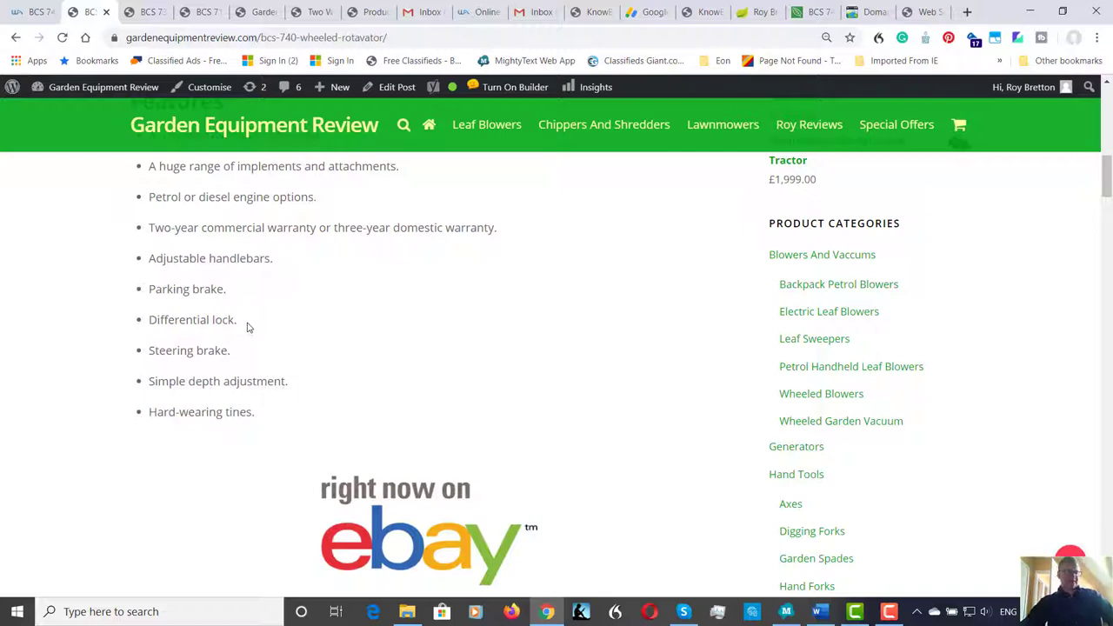
pyautogui.moveTo(247, 339)
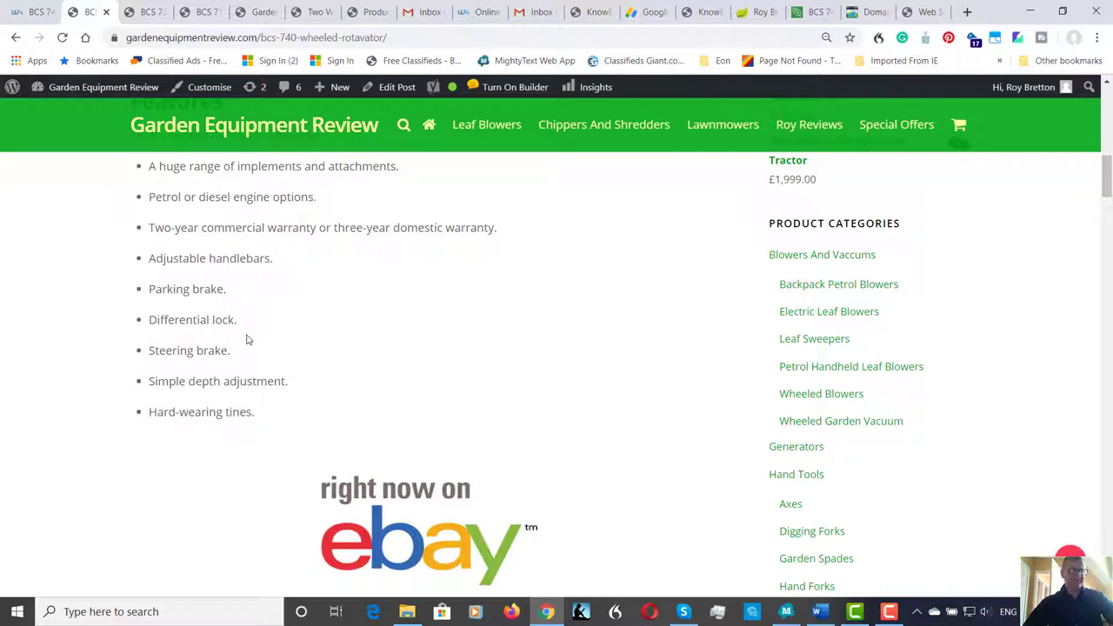
pyautogui.moveTo(289, 375)
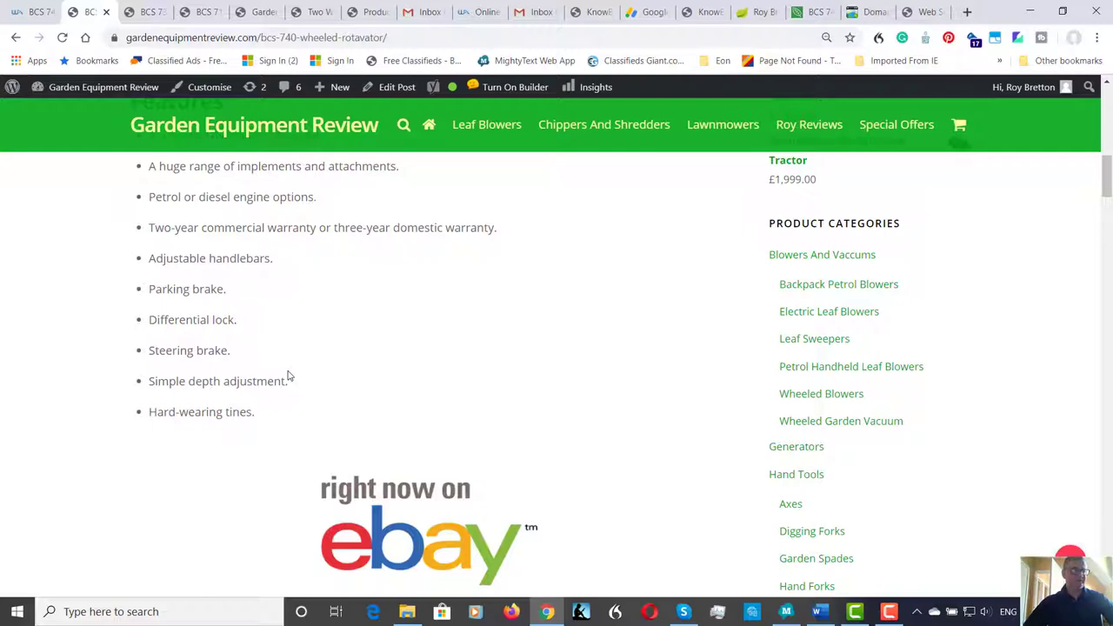
pyautogui.moveTo(254, 403)
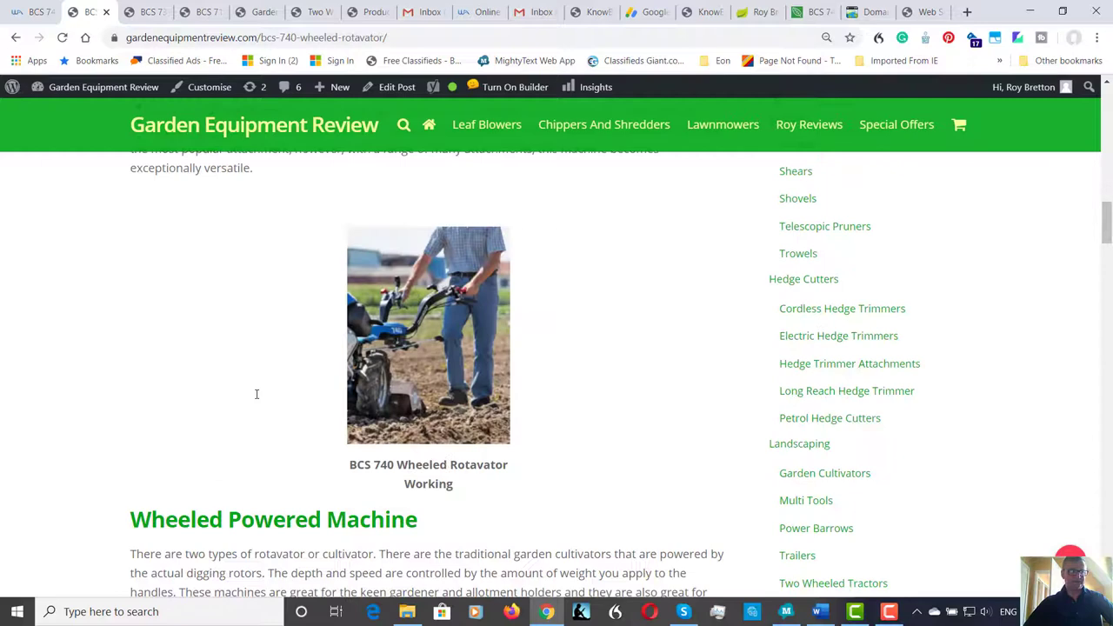
# Read through the Wheeled Powered Machine, Engine and Rotavator sections to the Gearbox heading.
pyautogui.scroll(-3)
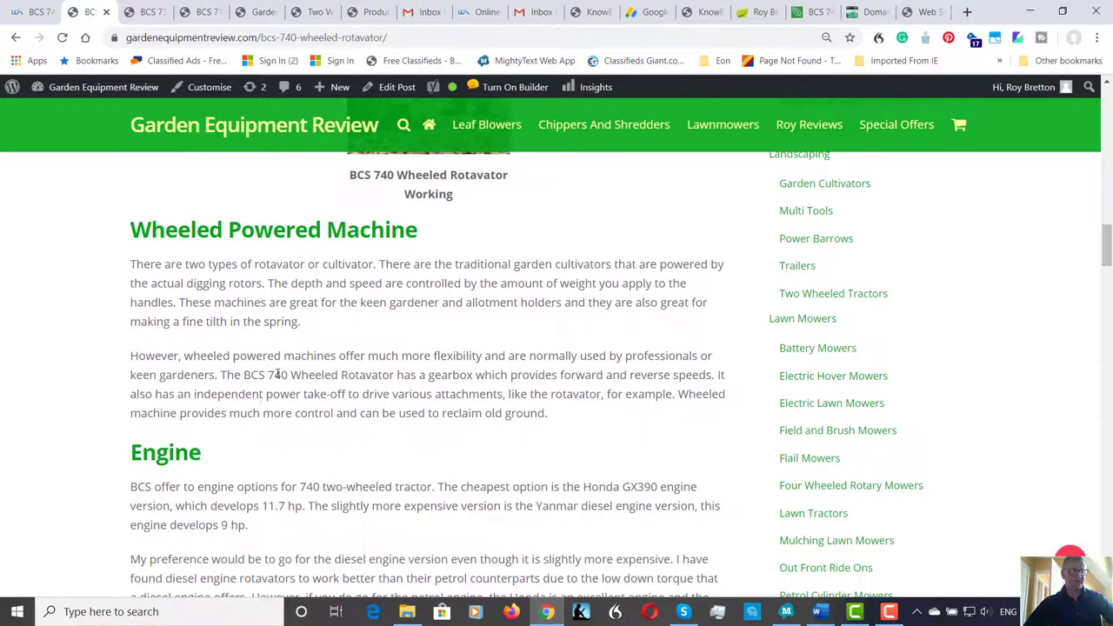
pyautogui.scroll(-3)
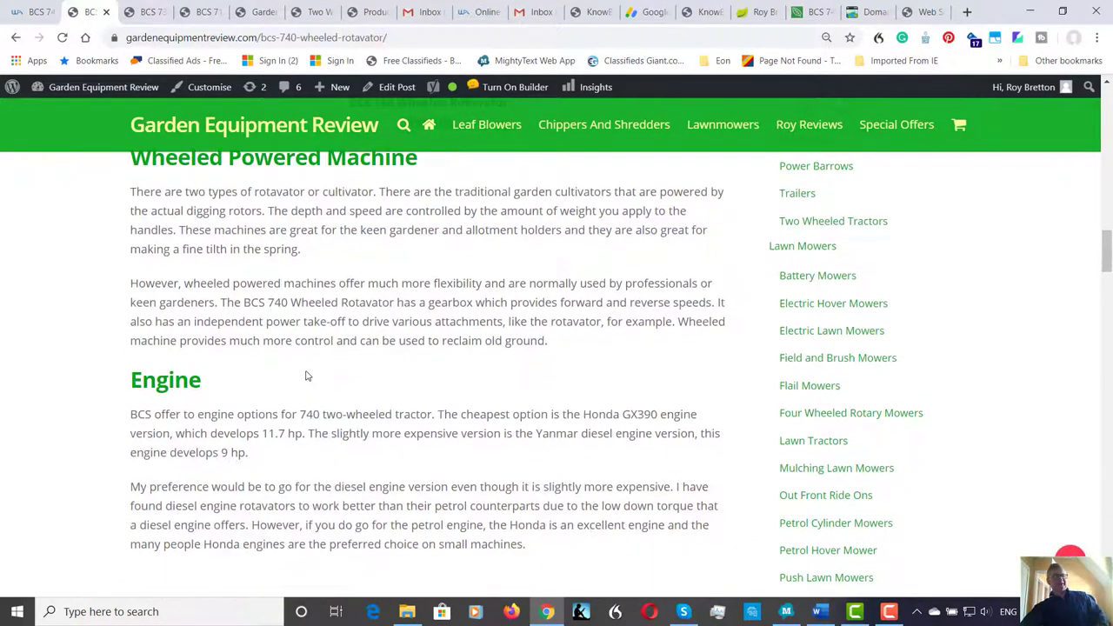
pyautogui.scroll(-3)
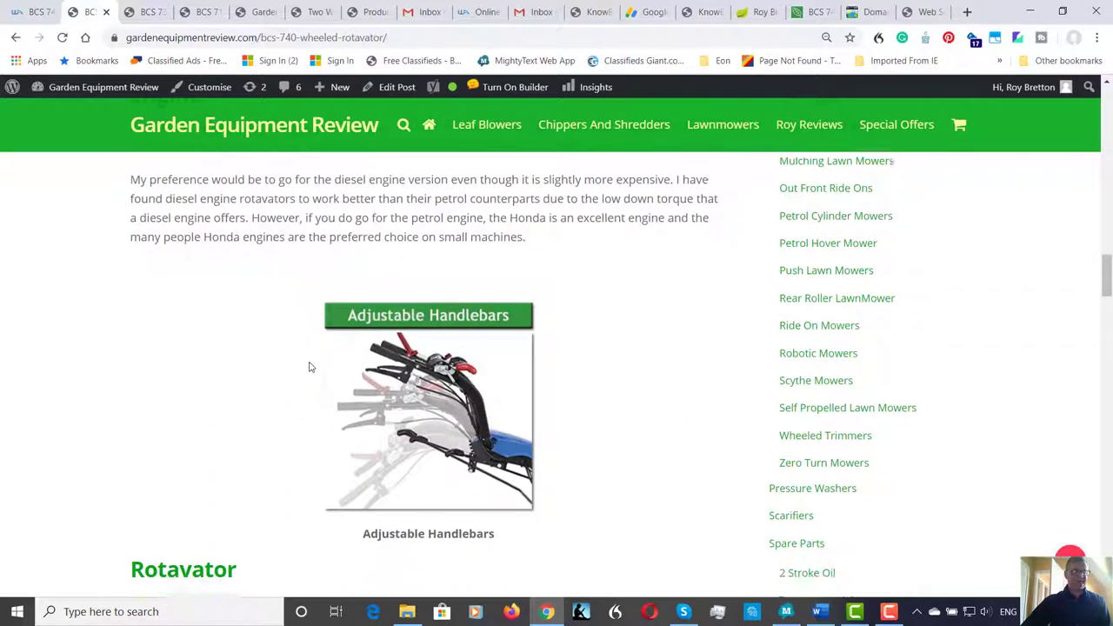
pyautogui.scroll(-3)
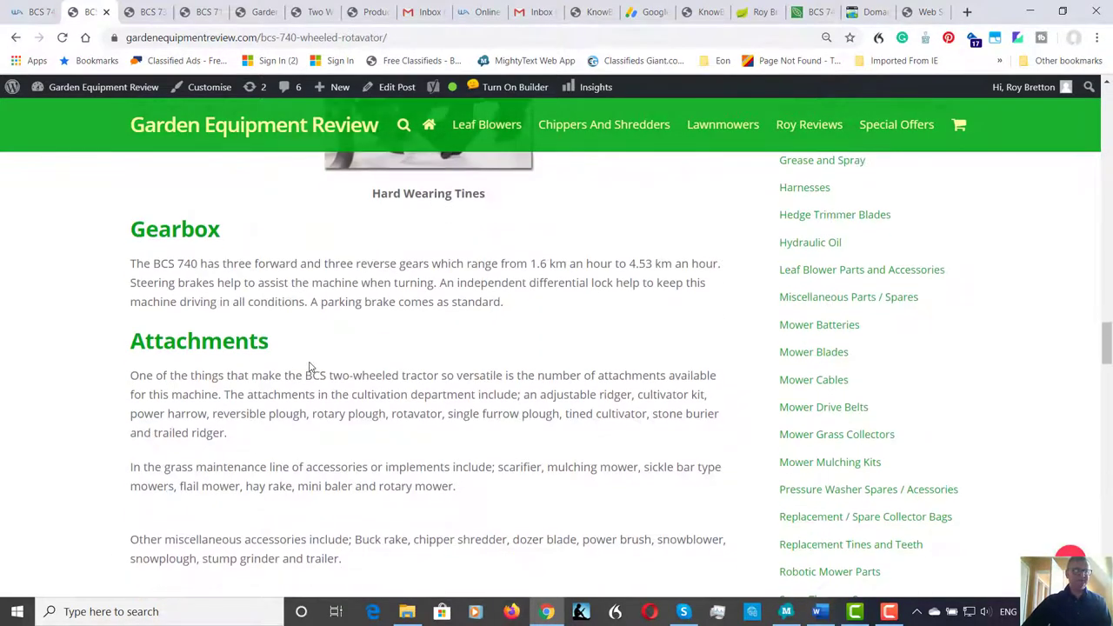
pyautogui.scroll(3)
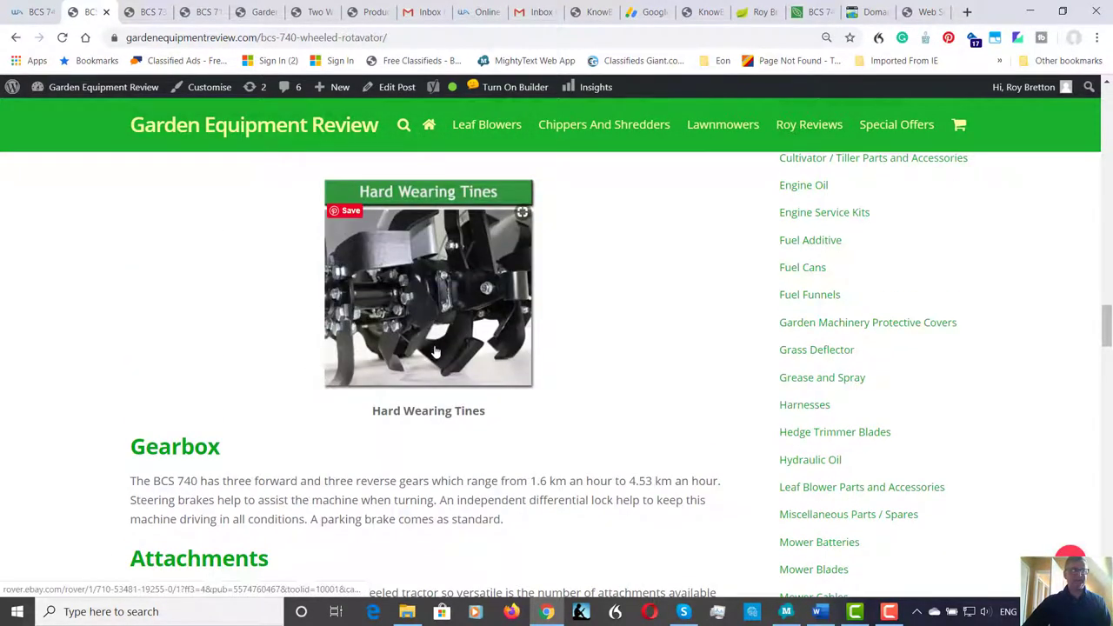
pyautogui.moveTo(445, 351)
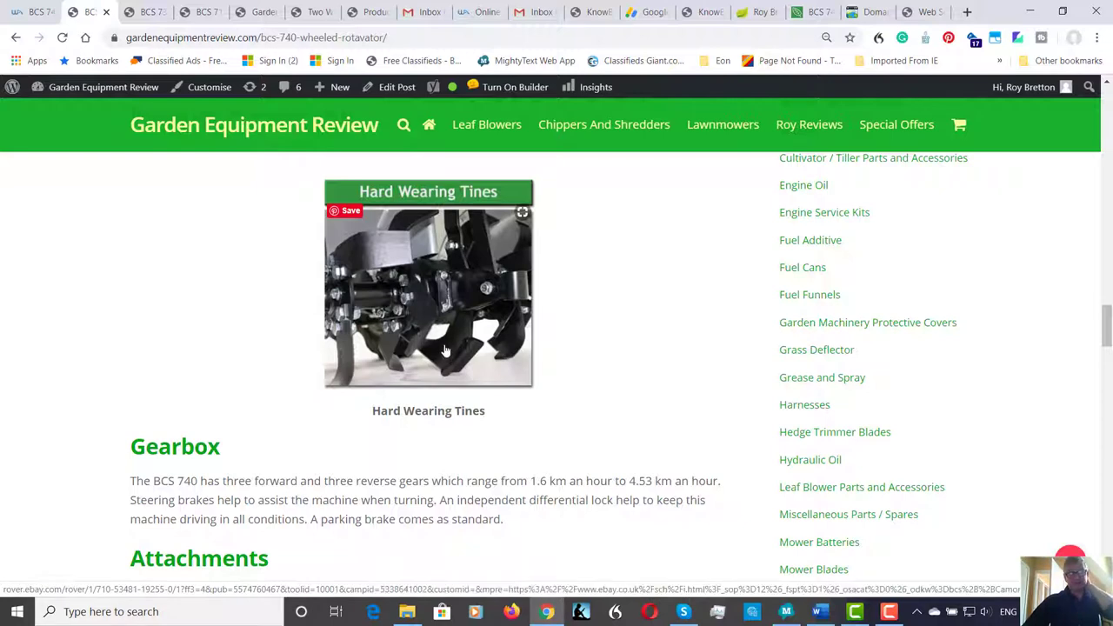
pyautogui.moveTo(440, 291)
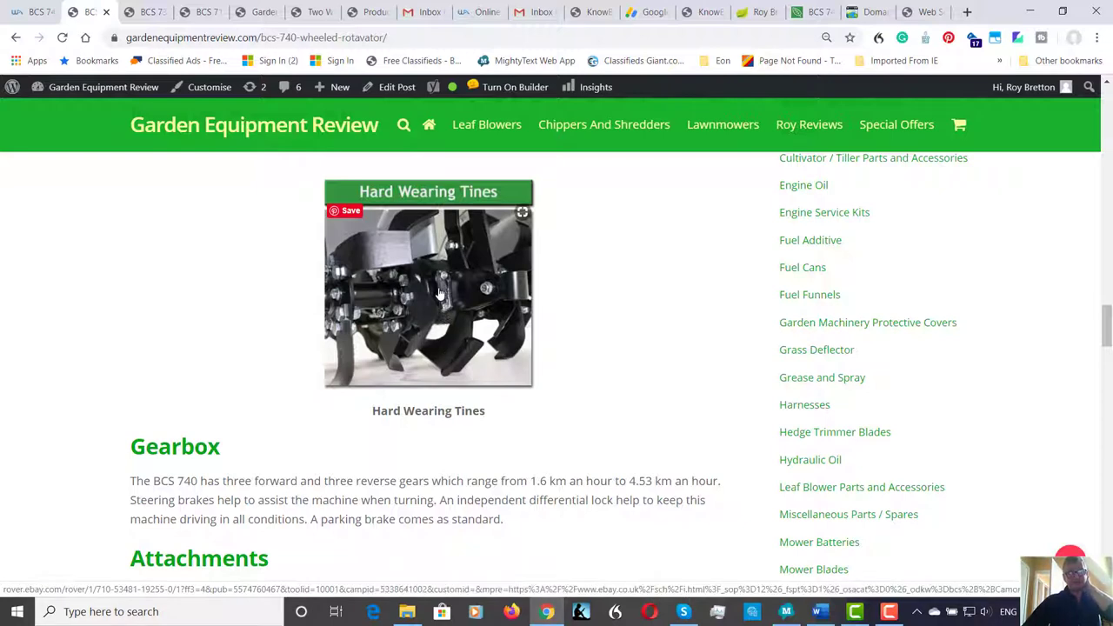
pyautogui.moveTo(442, 285)
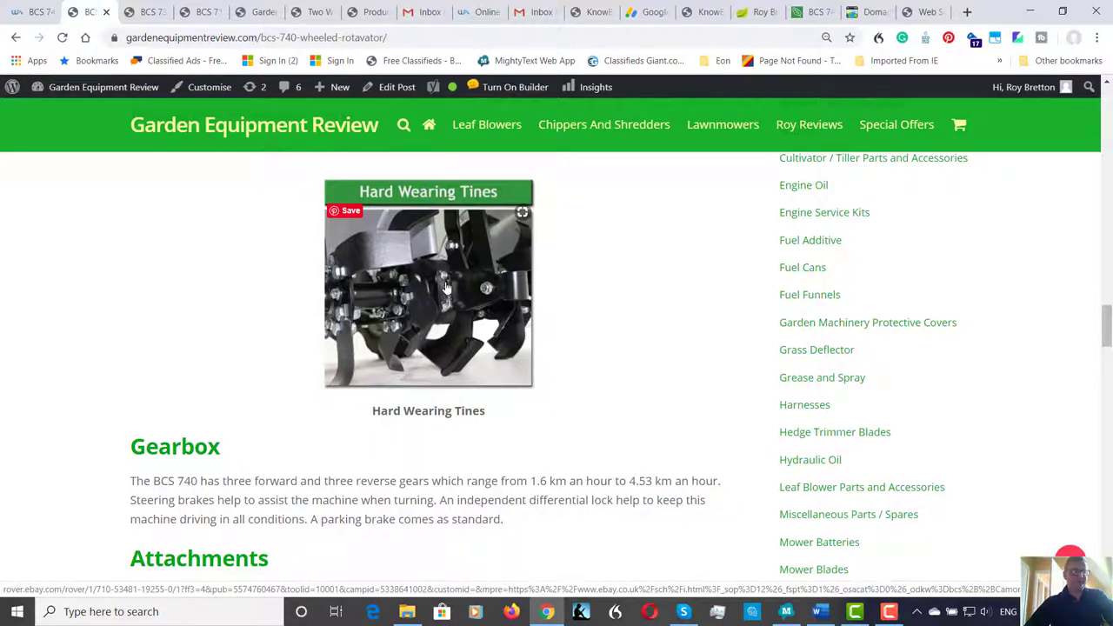
pyautogui.moveTo(436, 285)
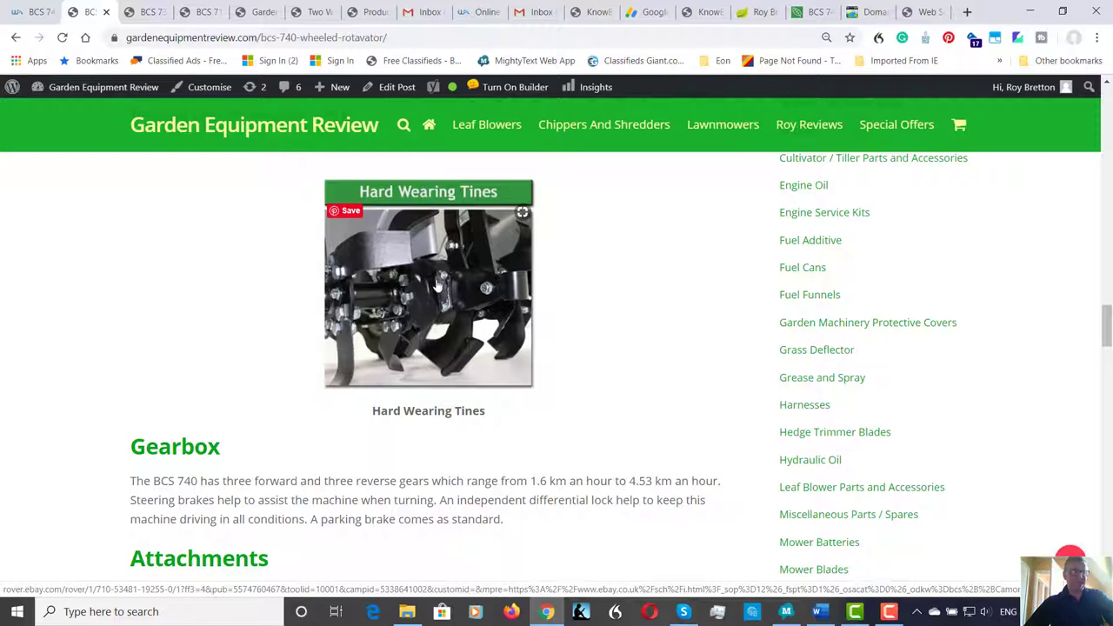
pyautogui.moveTo(451, 291)
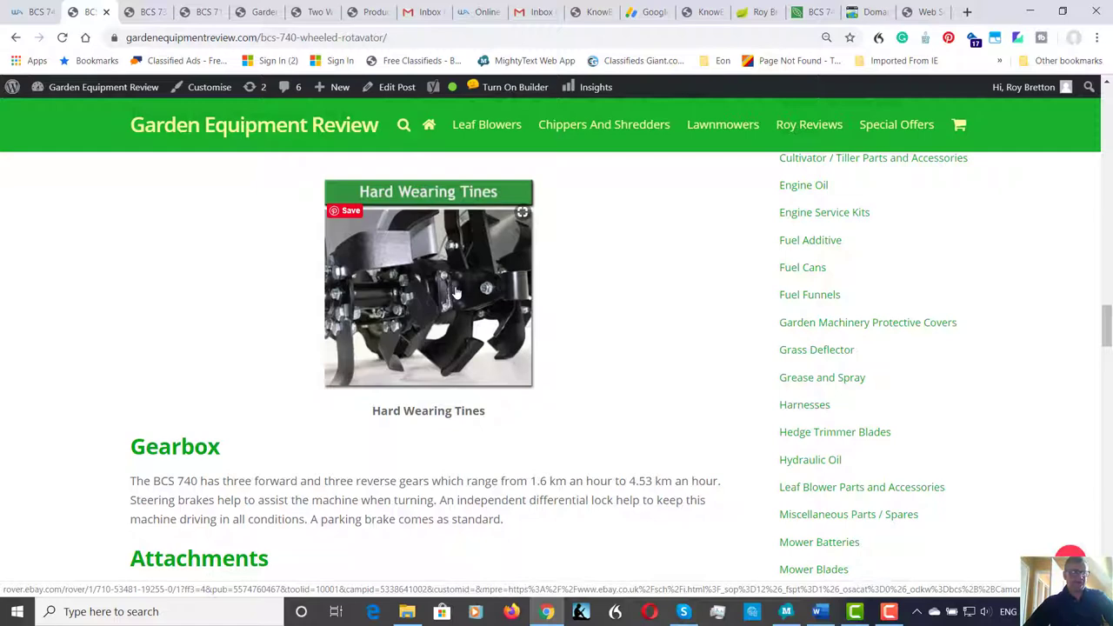
pyautogui.scroll(-3)
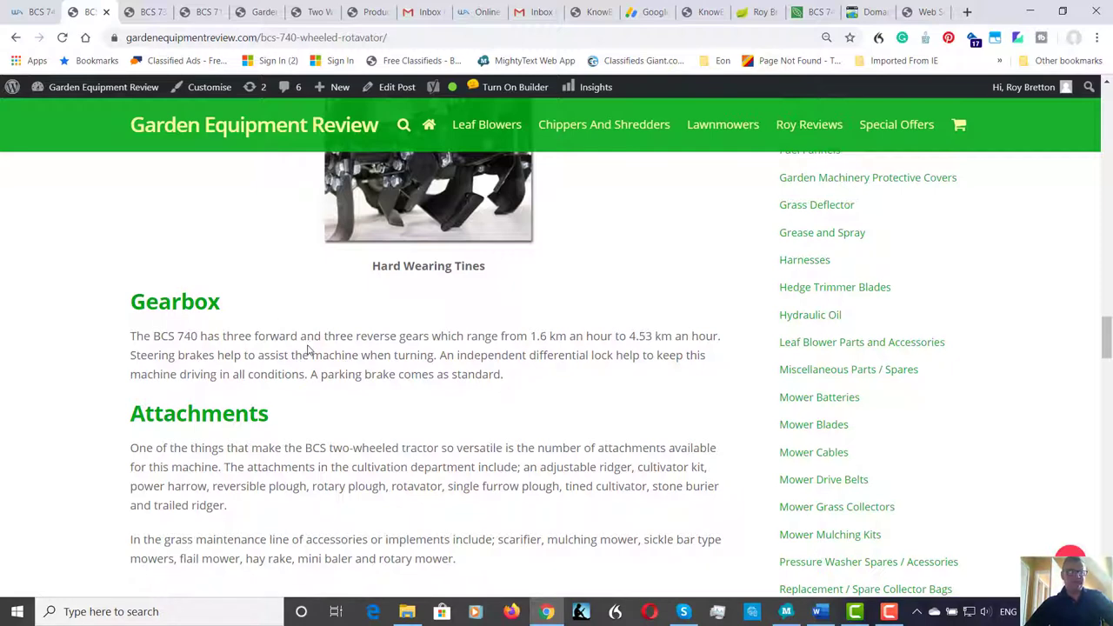
pyautogui.moveTo(371, 336)
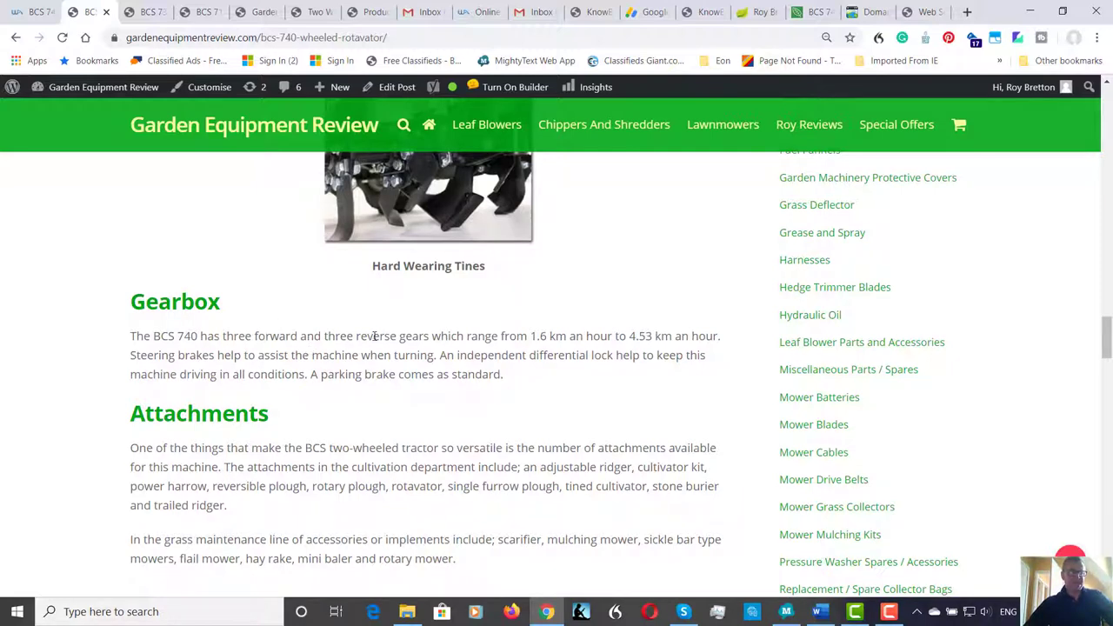
# Skim Attachments, Specification and the comment box, then return to the introduction and pricing.
pyautogui.scroll(-3)
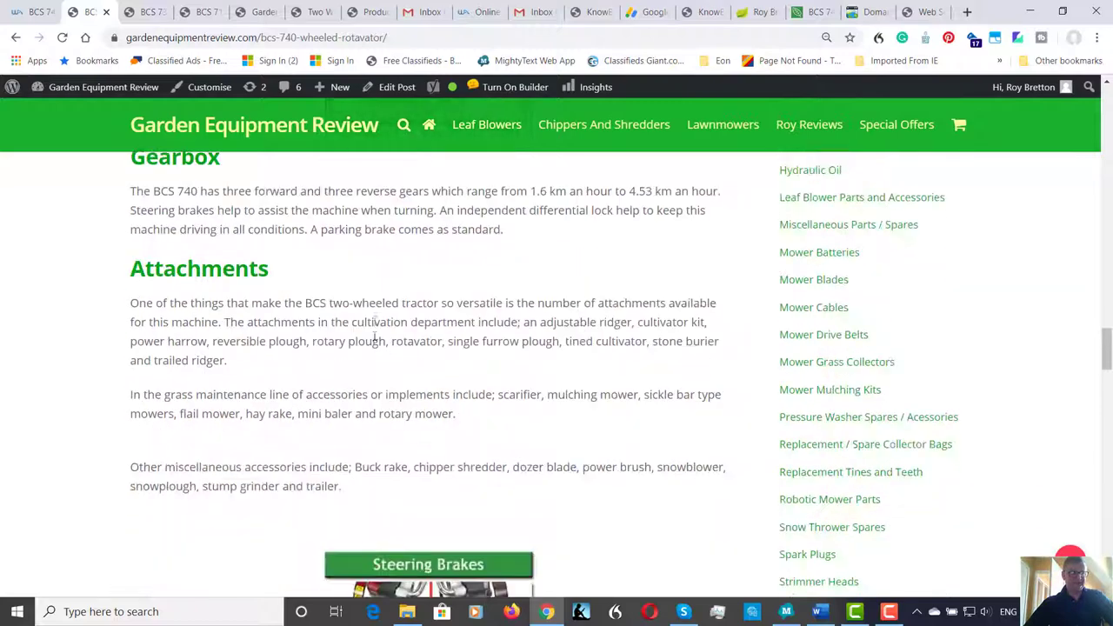
pyautogui.scroll(3)
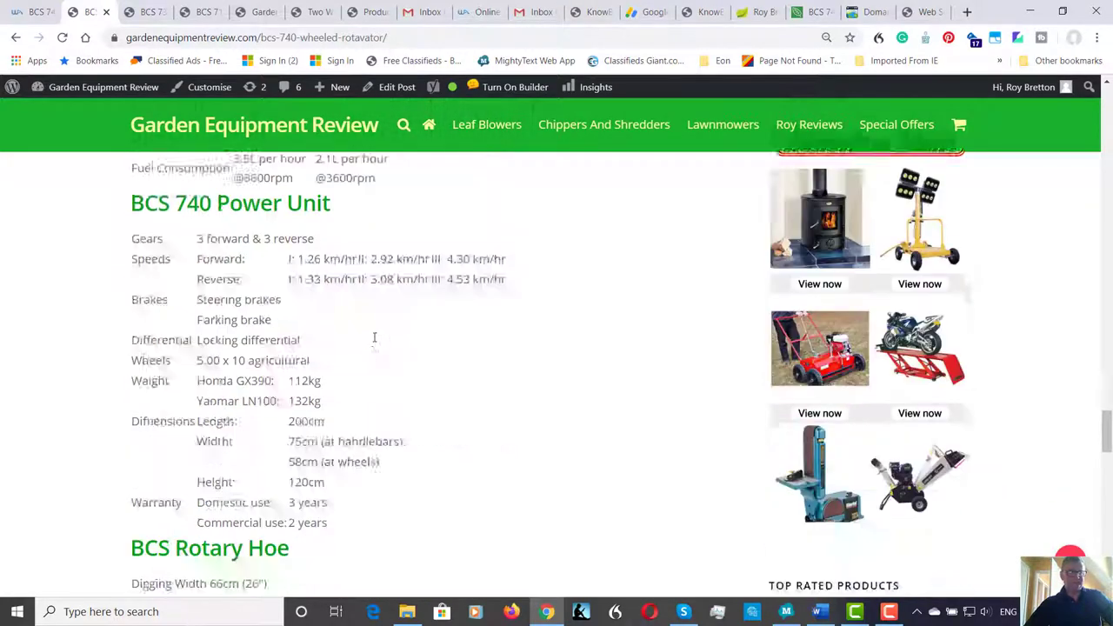
pyautogui.scroll(-3)
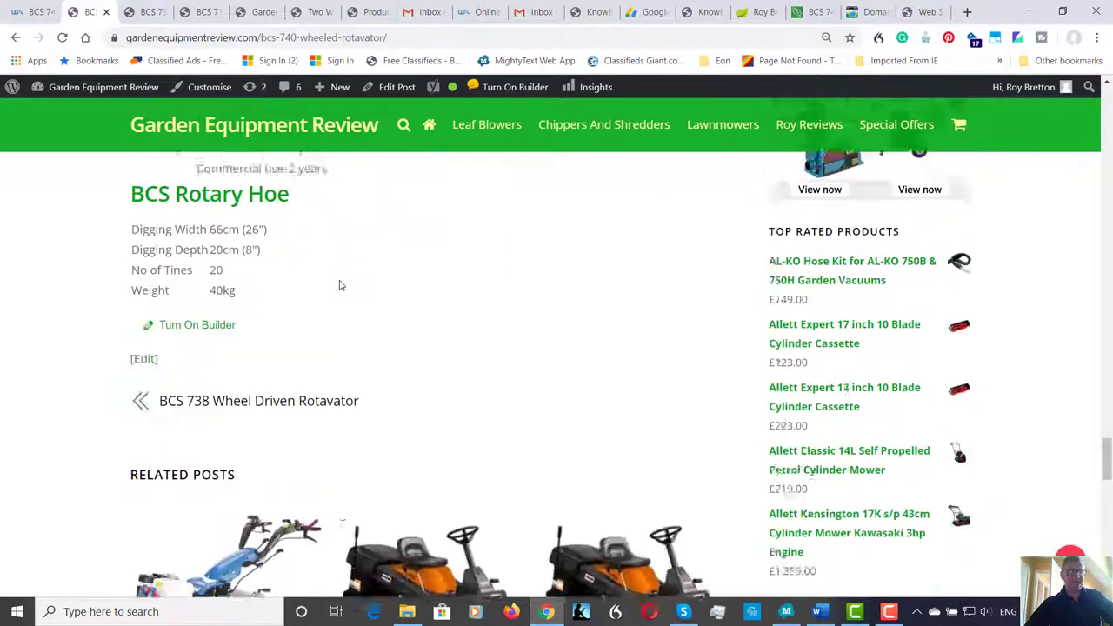
pyautogui.scroll(-3)
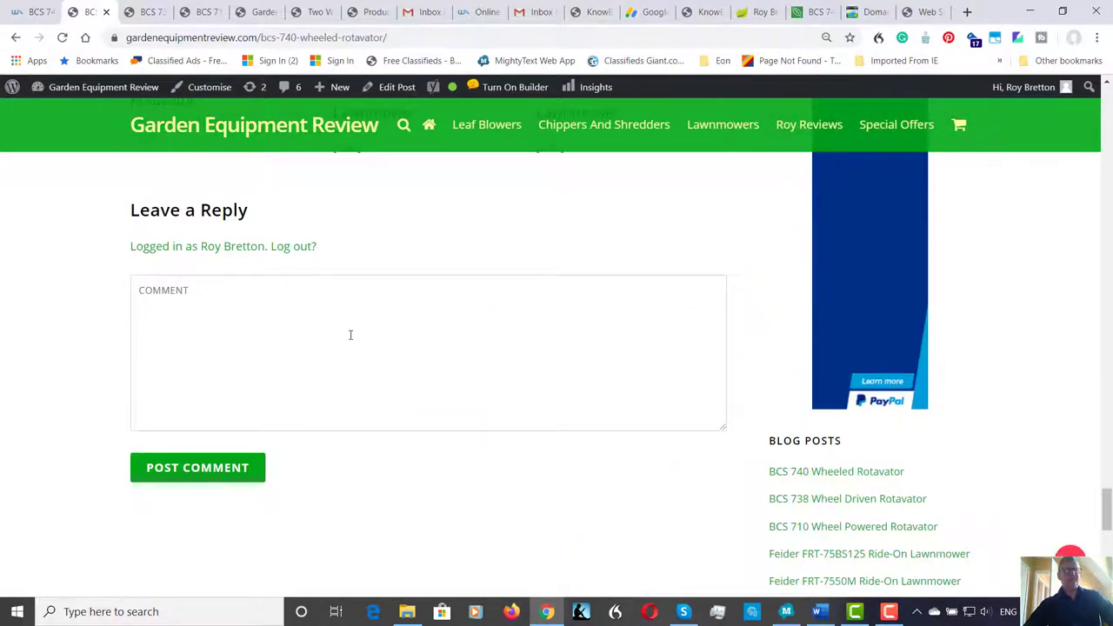
pyautogui.scroll(3)
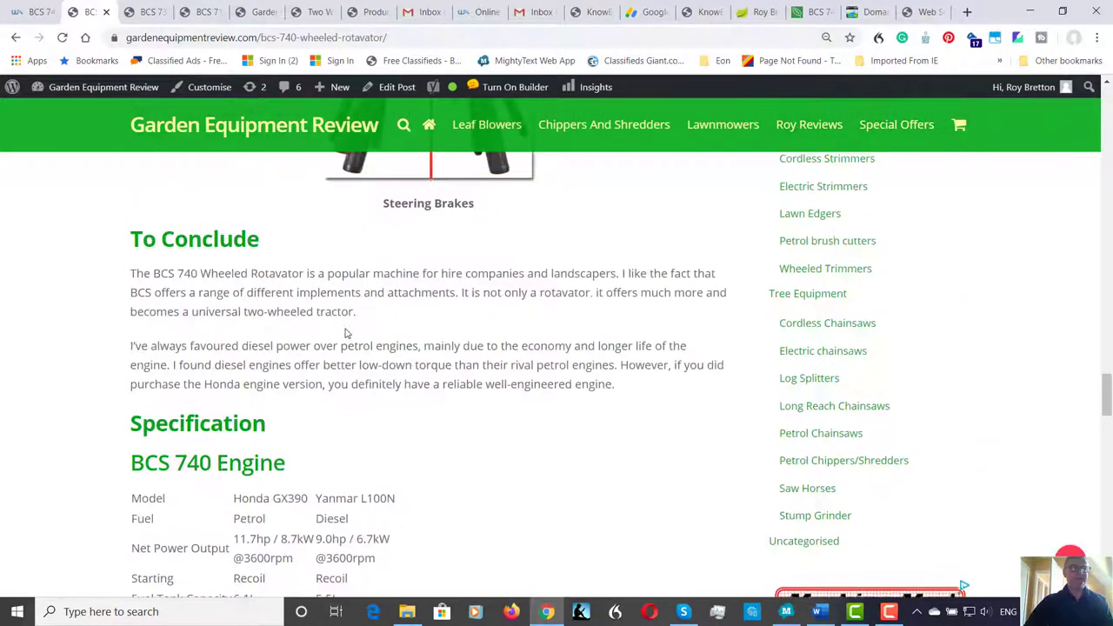
pyautogui.scroll(3)
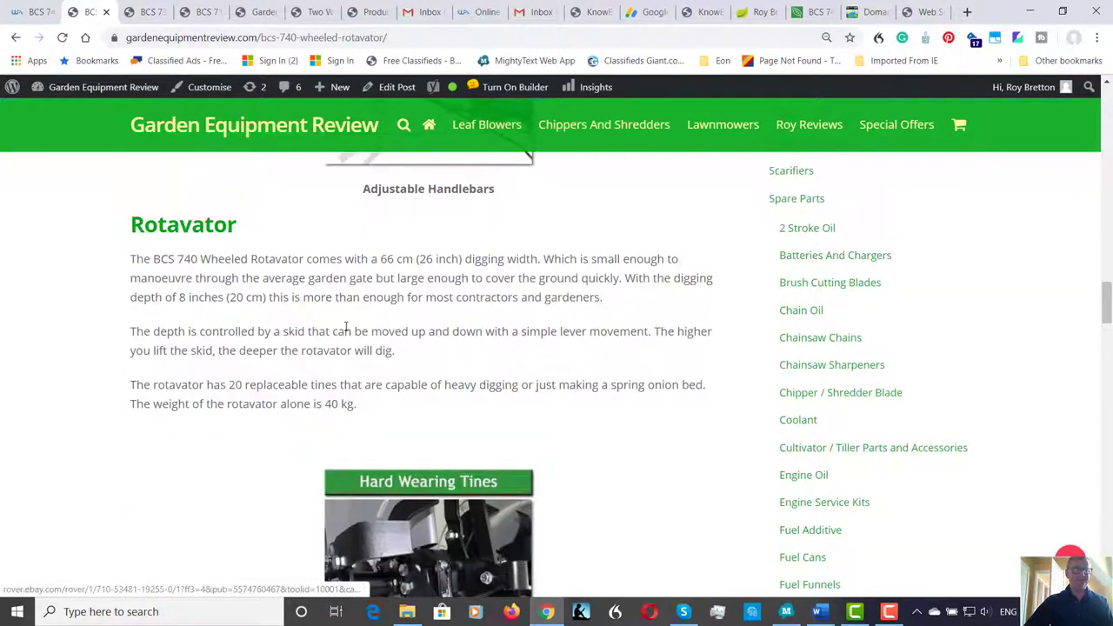
pyautogui.scroll(-3)
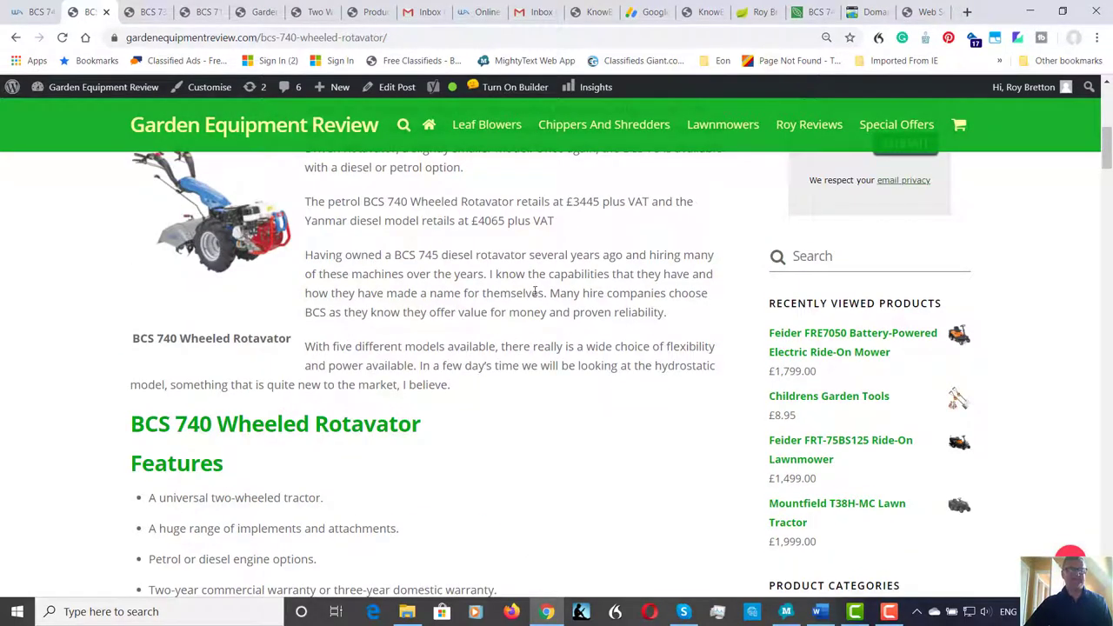
pyautogui.moveTo(730, 339)
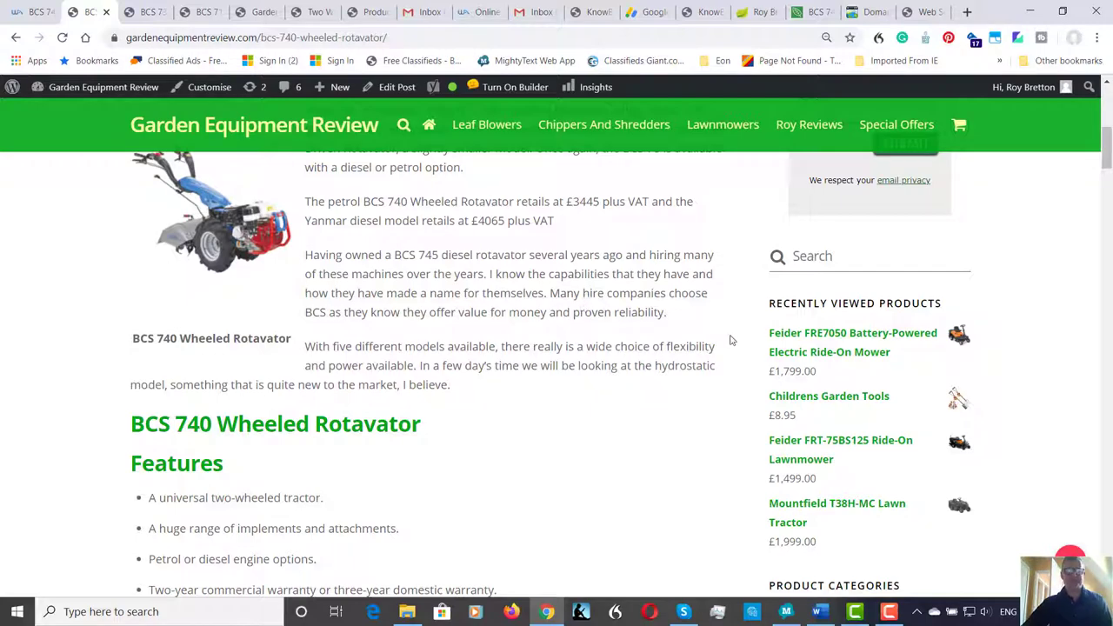